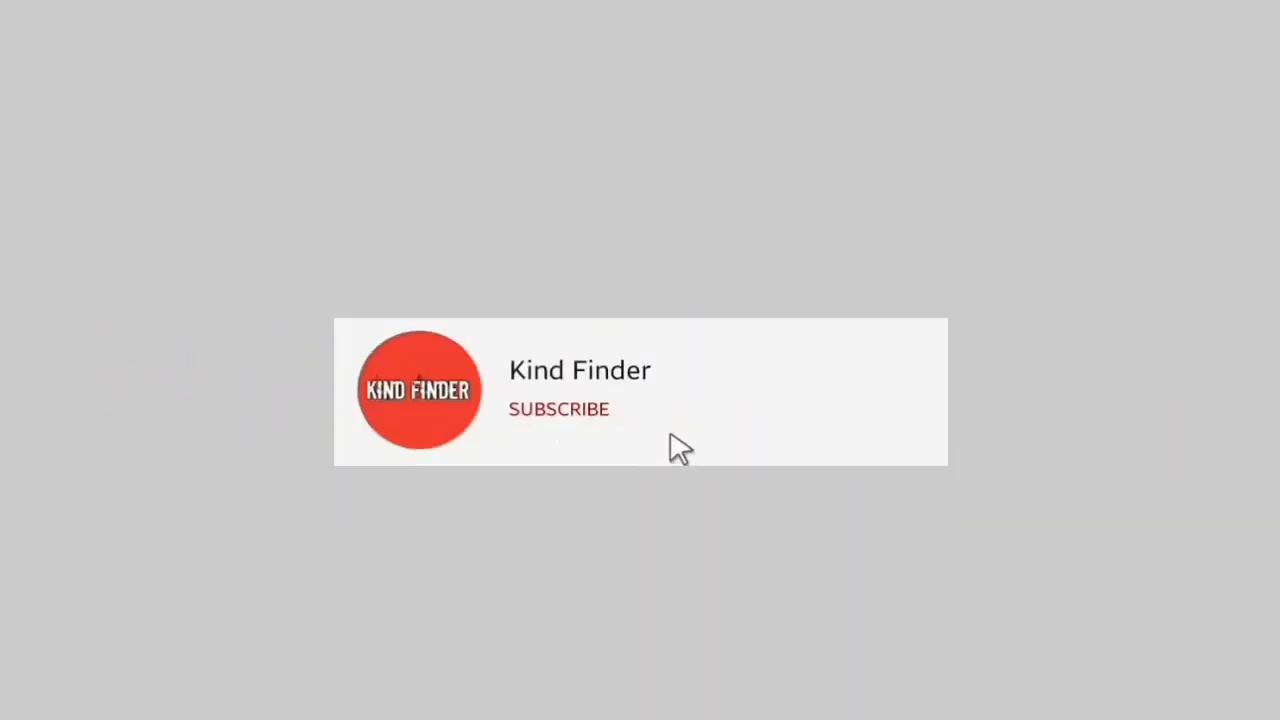
# Launch Telegram and open the Kind Finder public channel from recent searches.
pyautogui.click(558, 409)
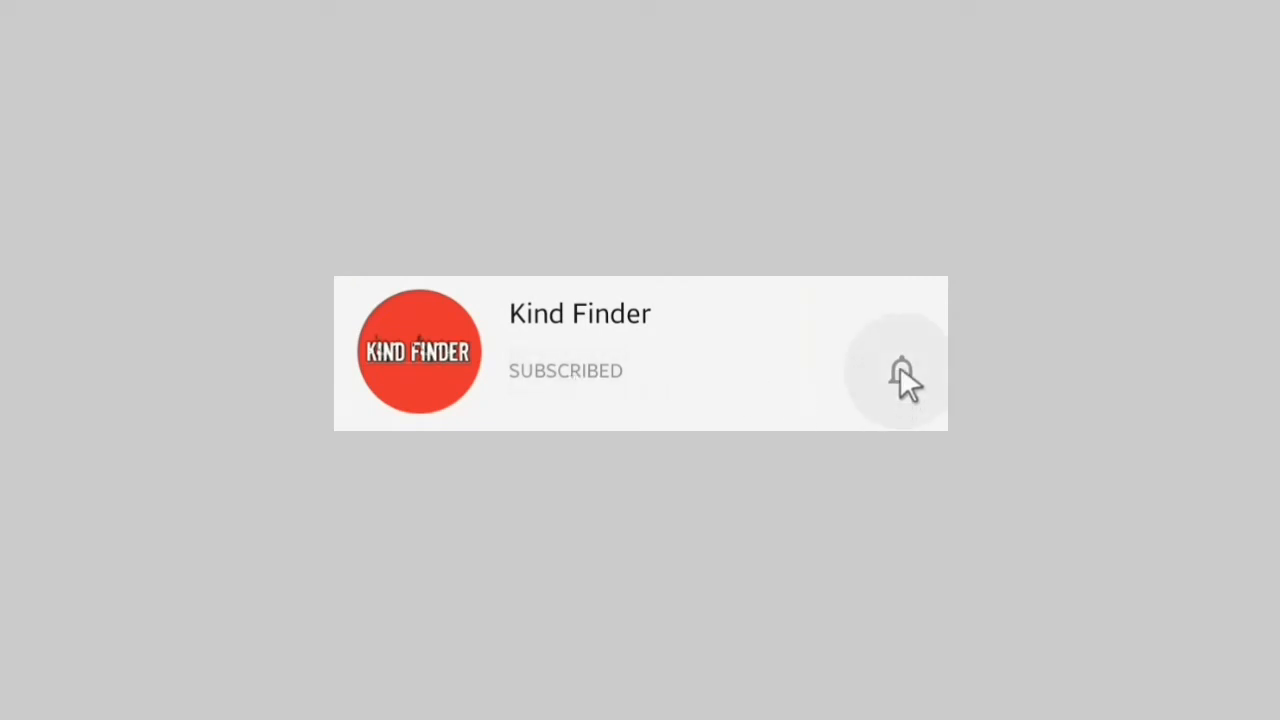
pyautogui.click(900, 382)
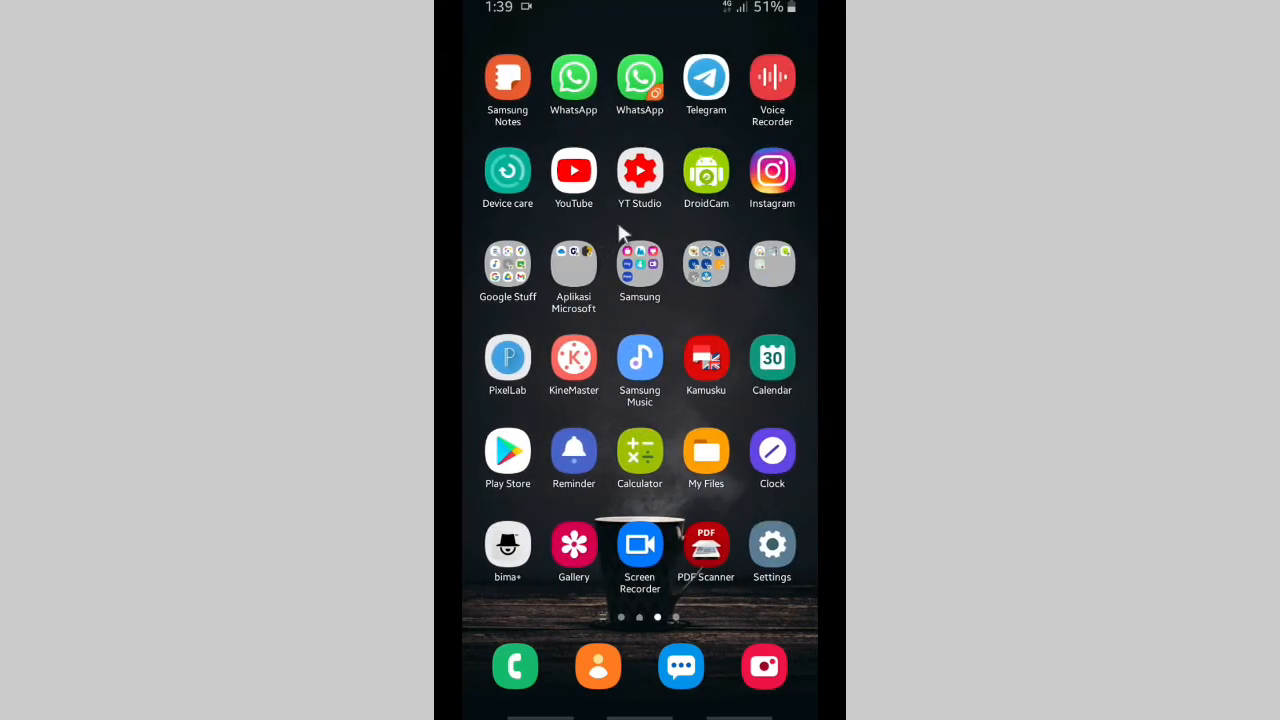
pyautogui.moveTo(698, 90)
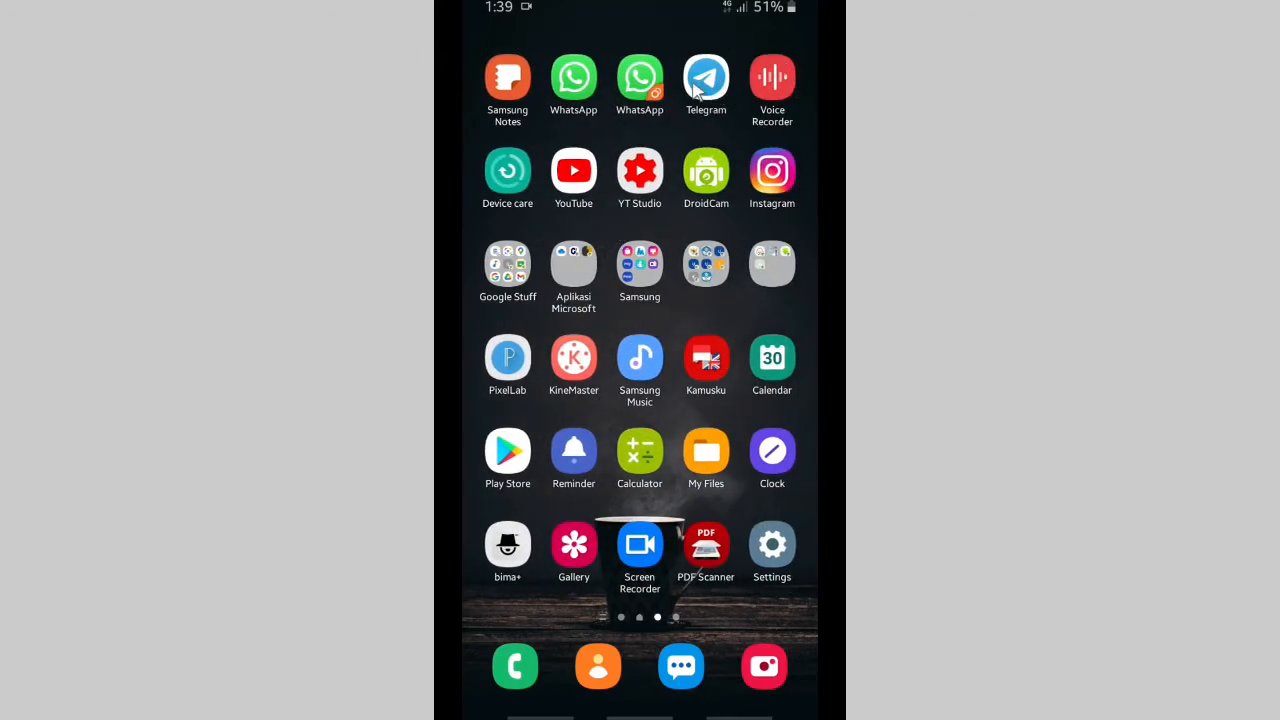
pyautogui.moveTo(709, 80)
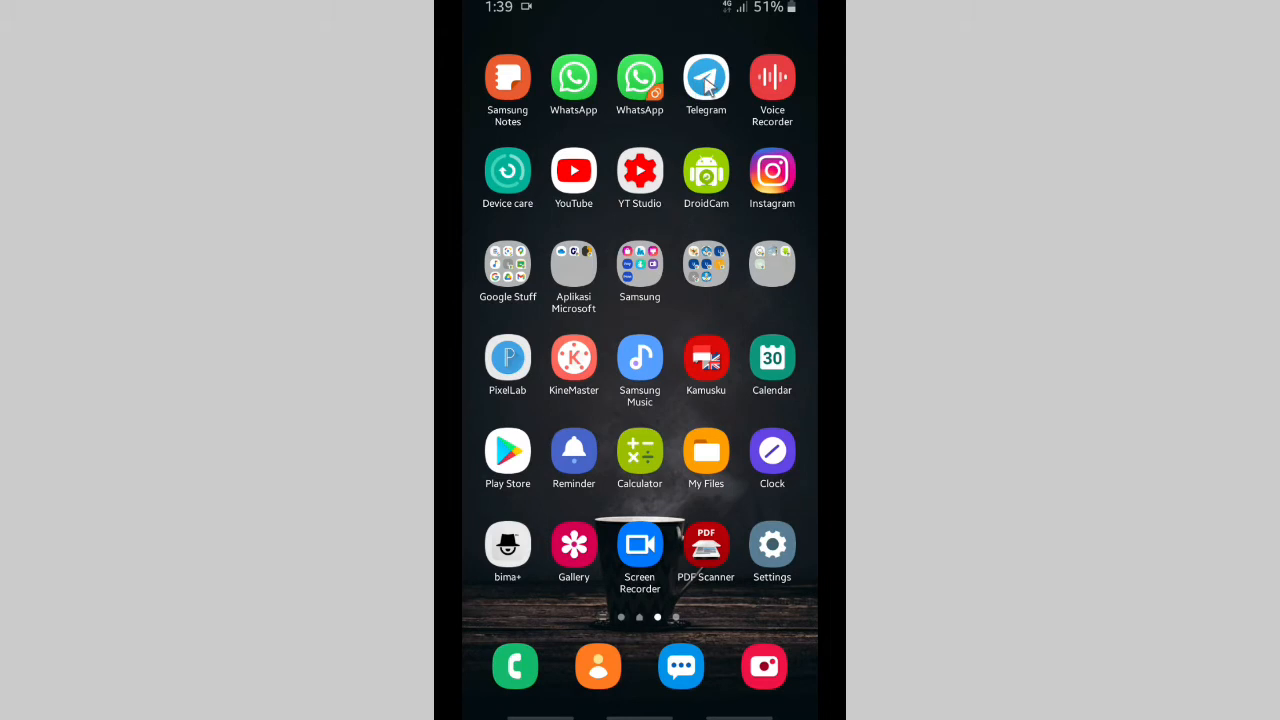
pyautogui.click(706, 77)
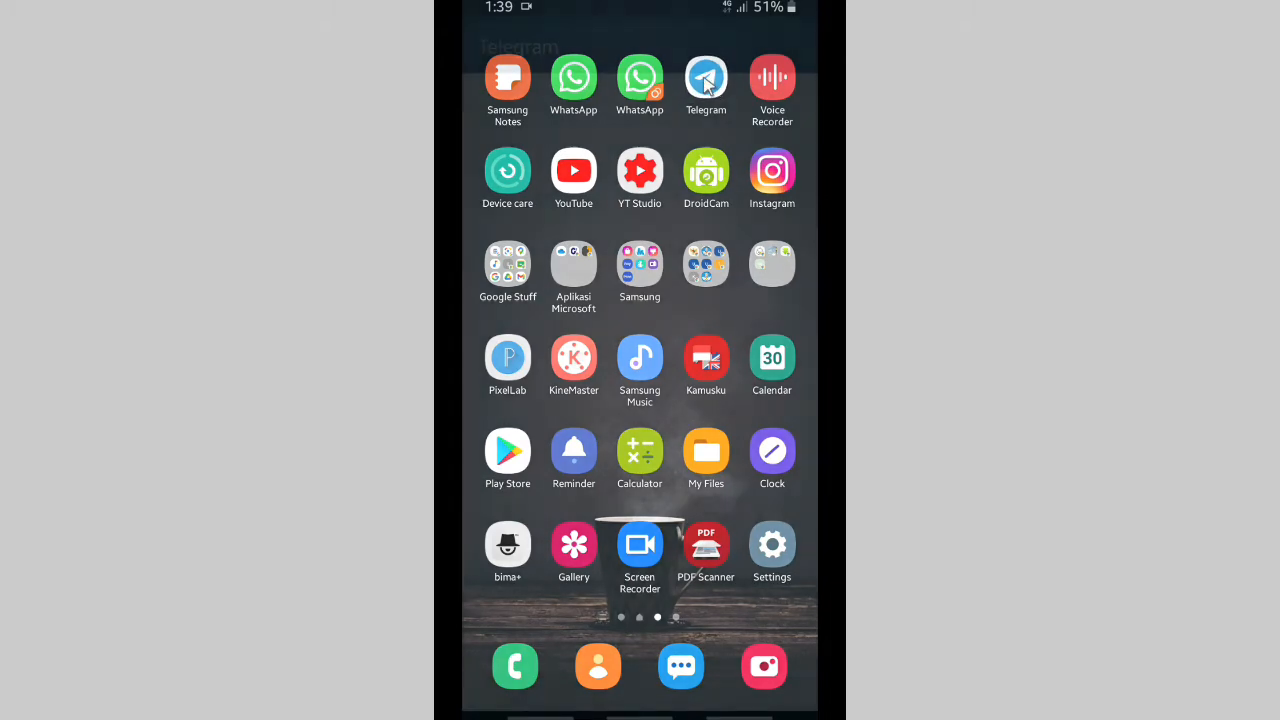
pyautogui.click(706, 77)
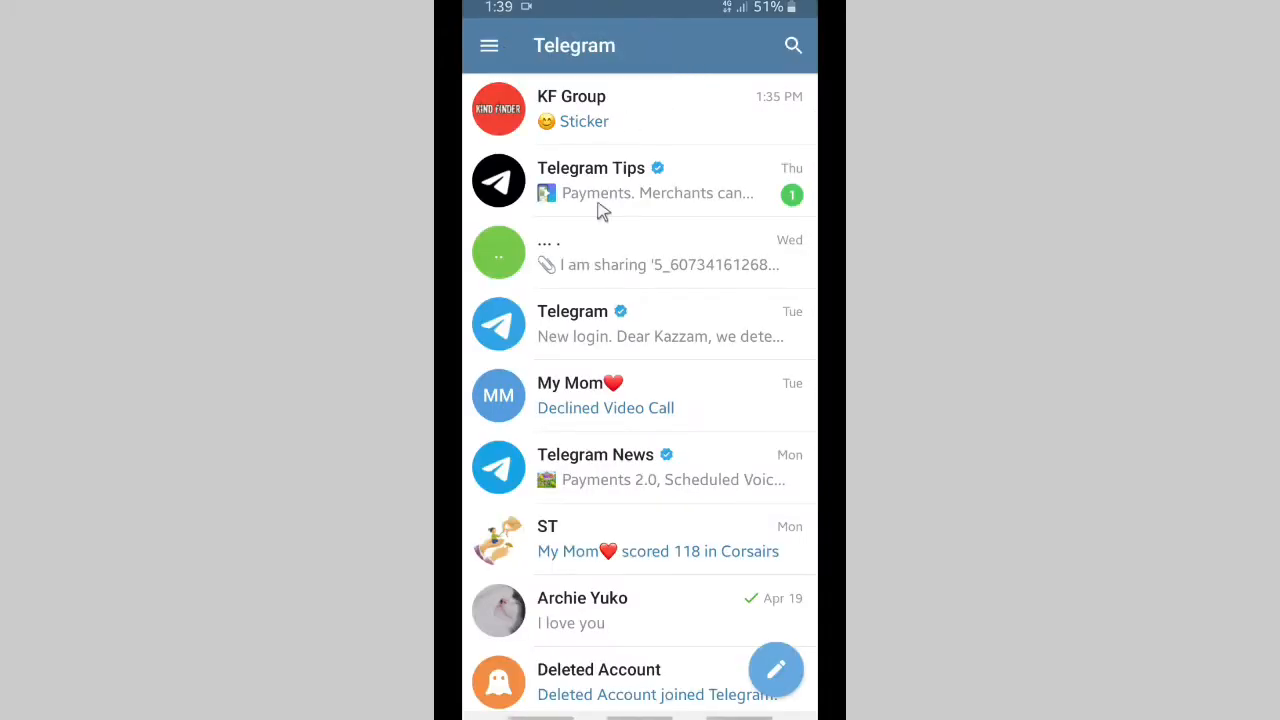
pyautogui.click(792, 45)
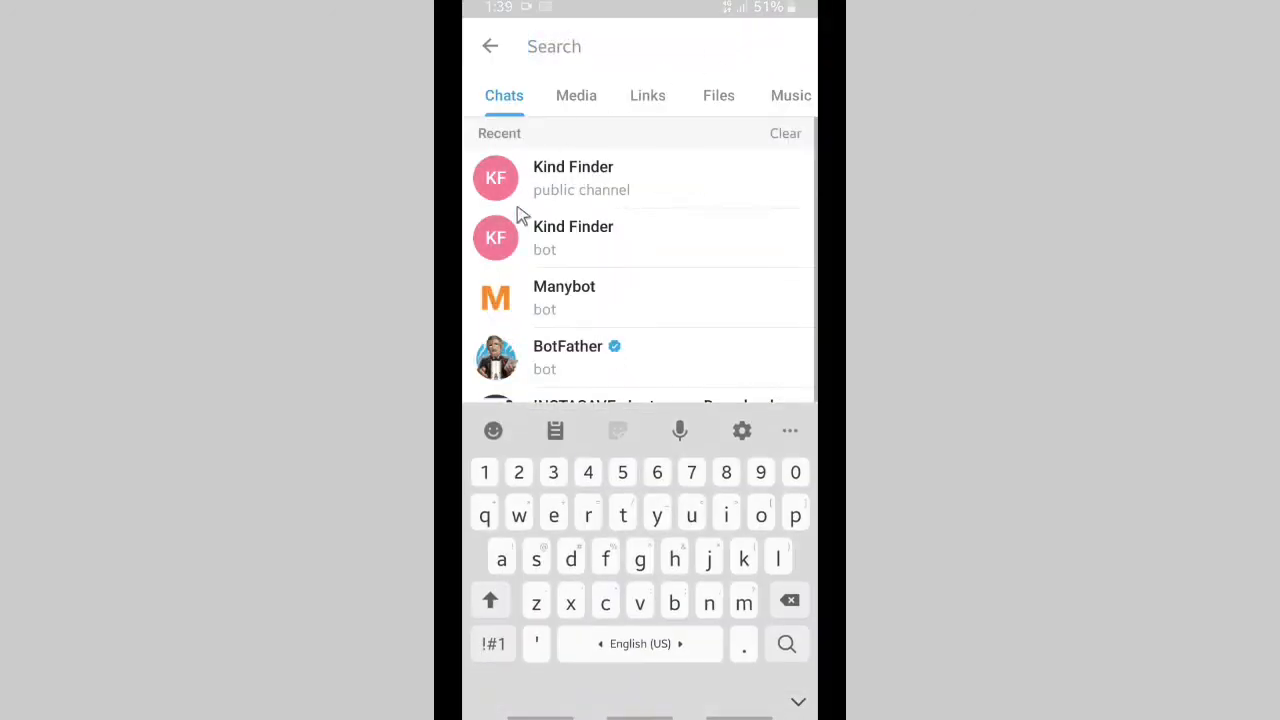
pyautogui.moveTo(574, 192)
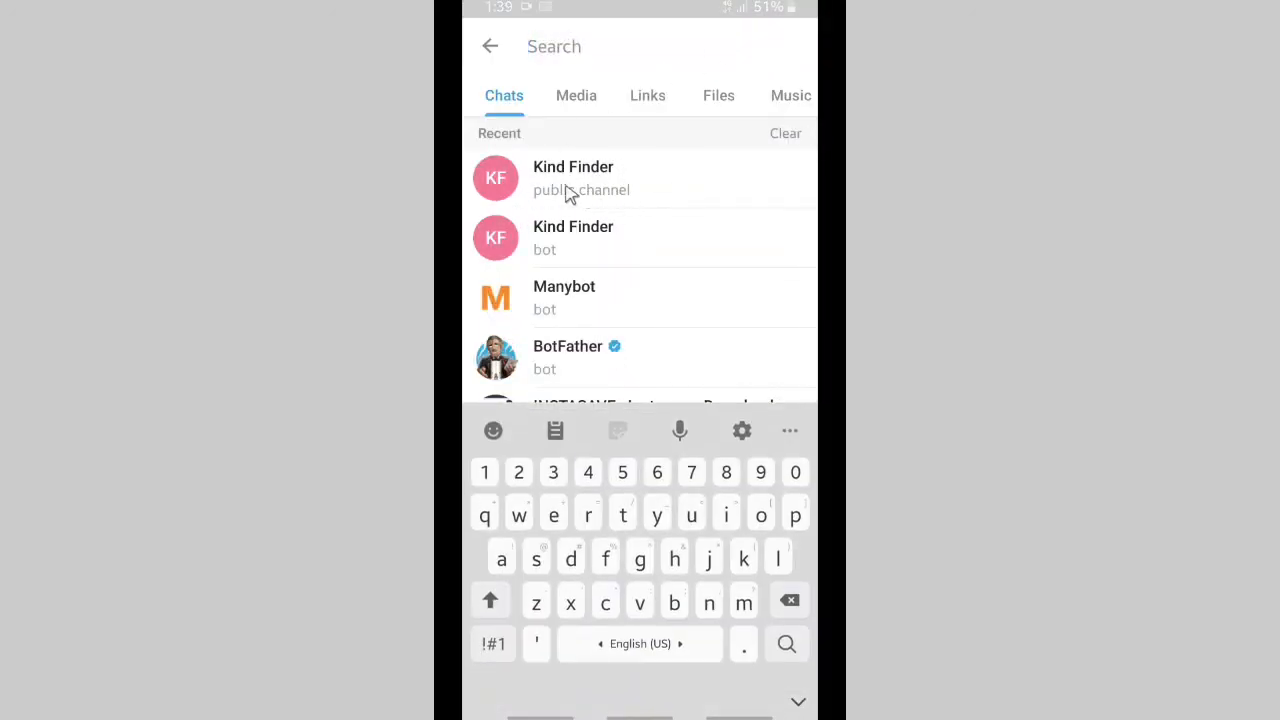
pyautogui.moveTo(615, 207)
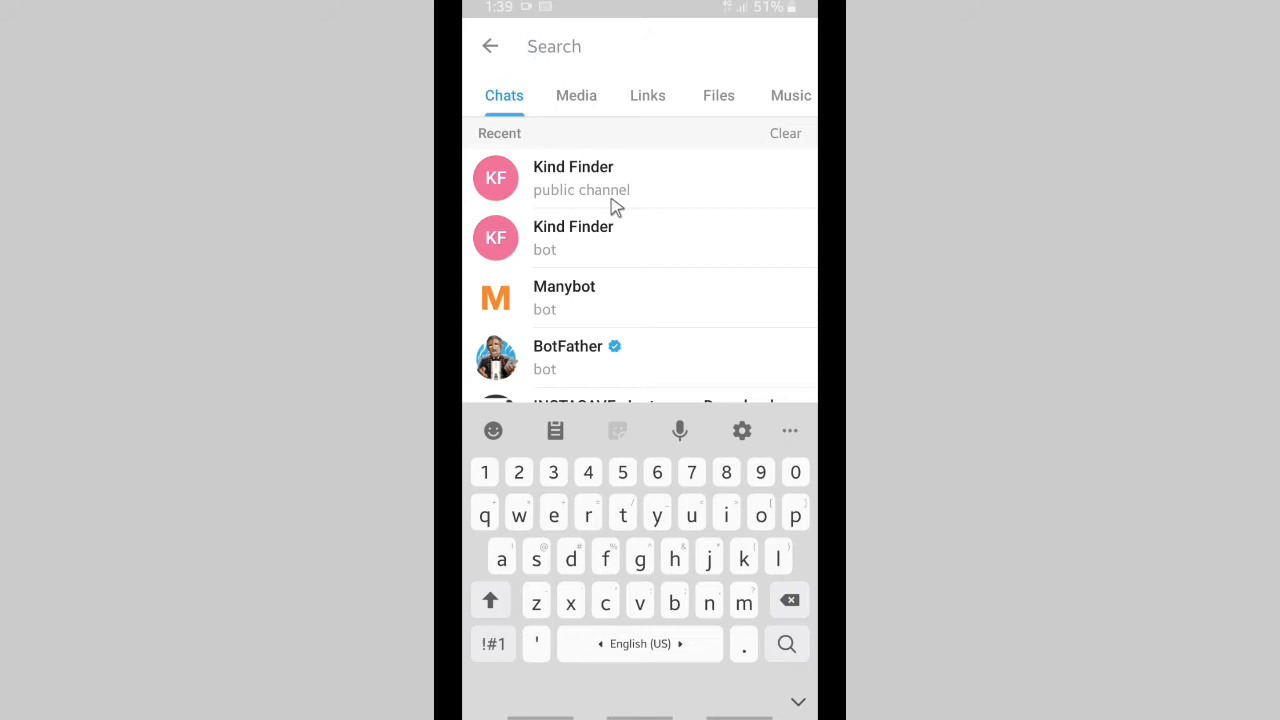
pyautogui.moveTo(572, 190)
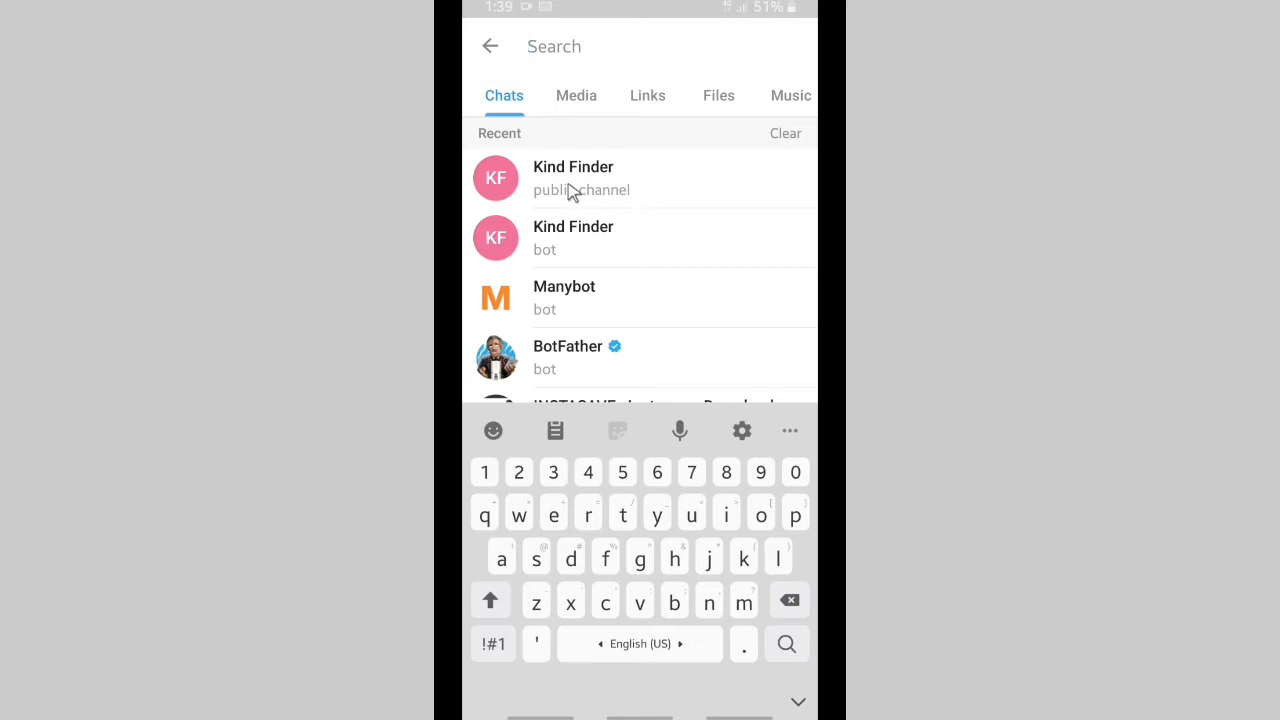
pyautogui.click(573, 178)
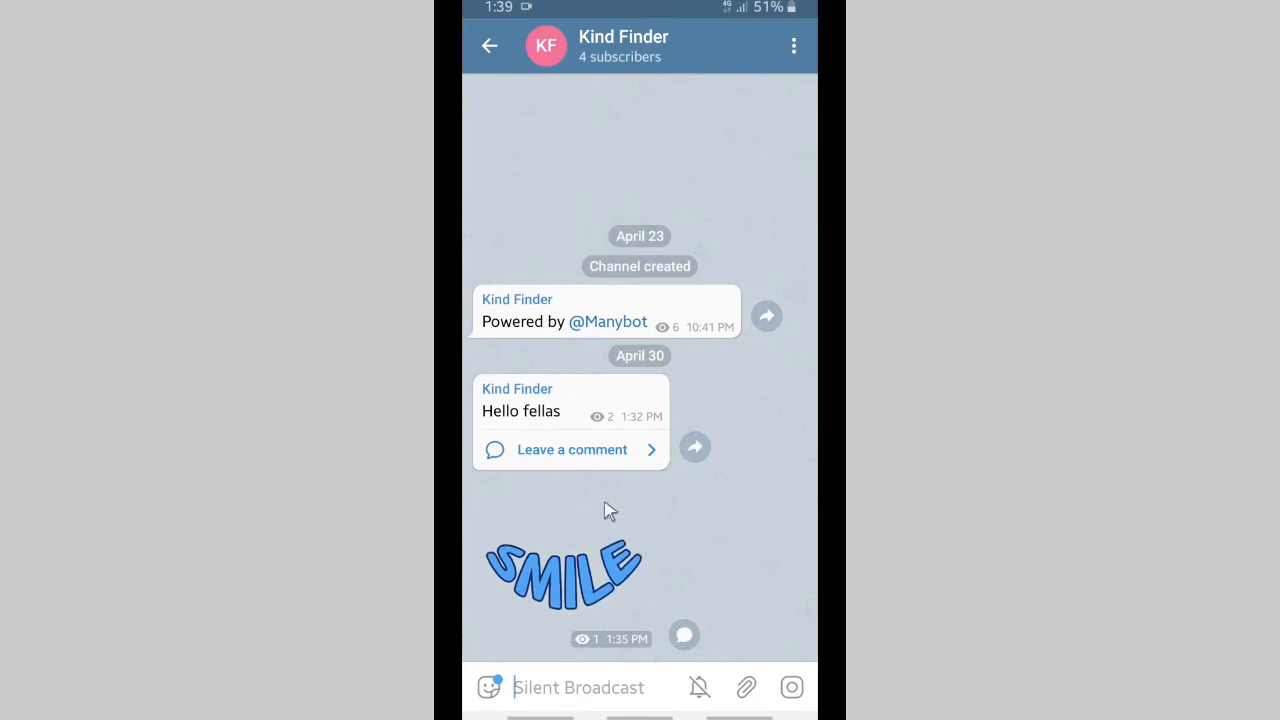
pyautogui.moveTo(735, 50)
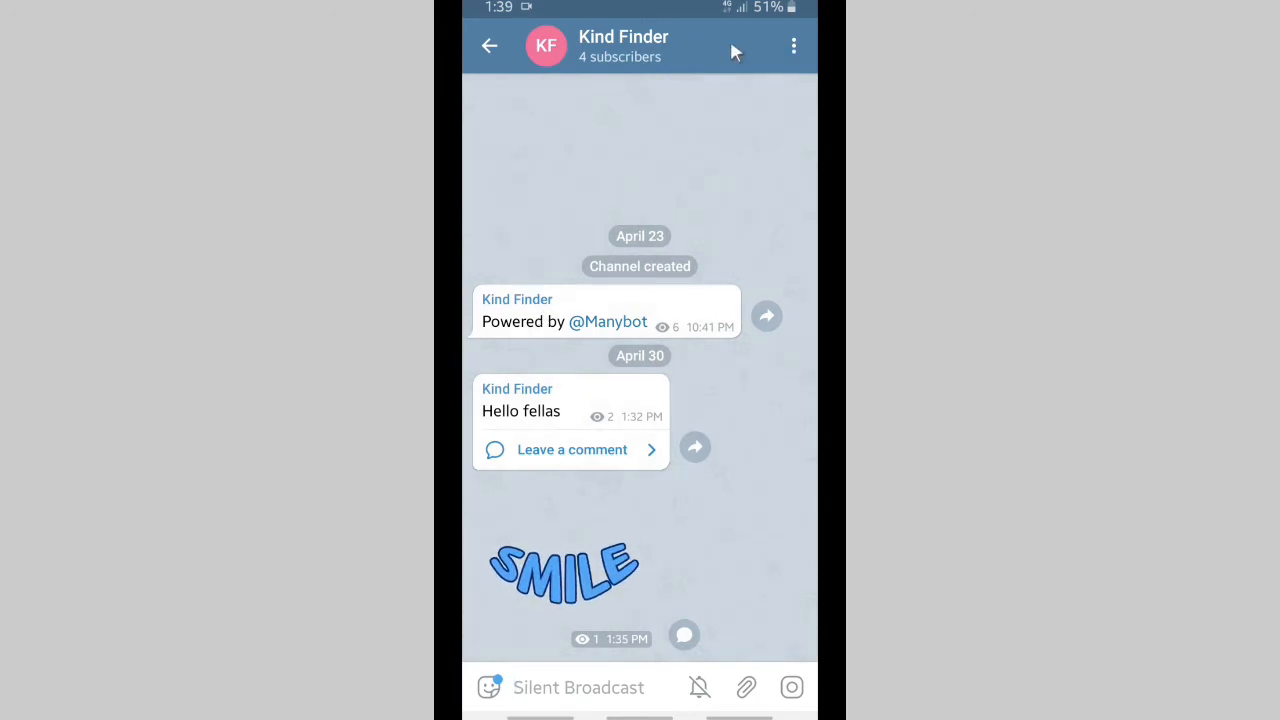
pyautogui.moveTo(558, 214)
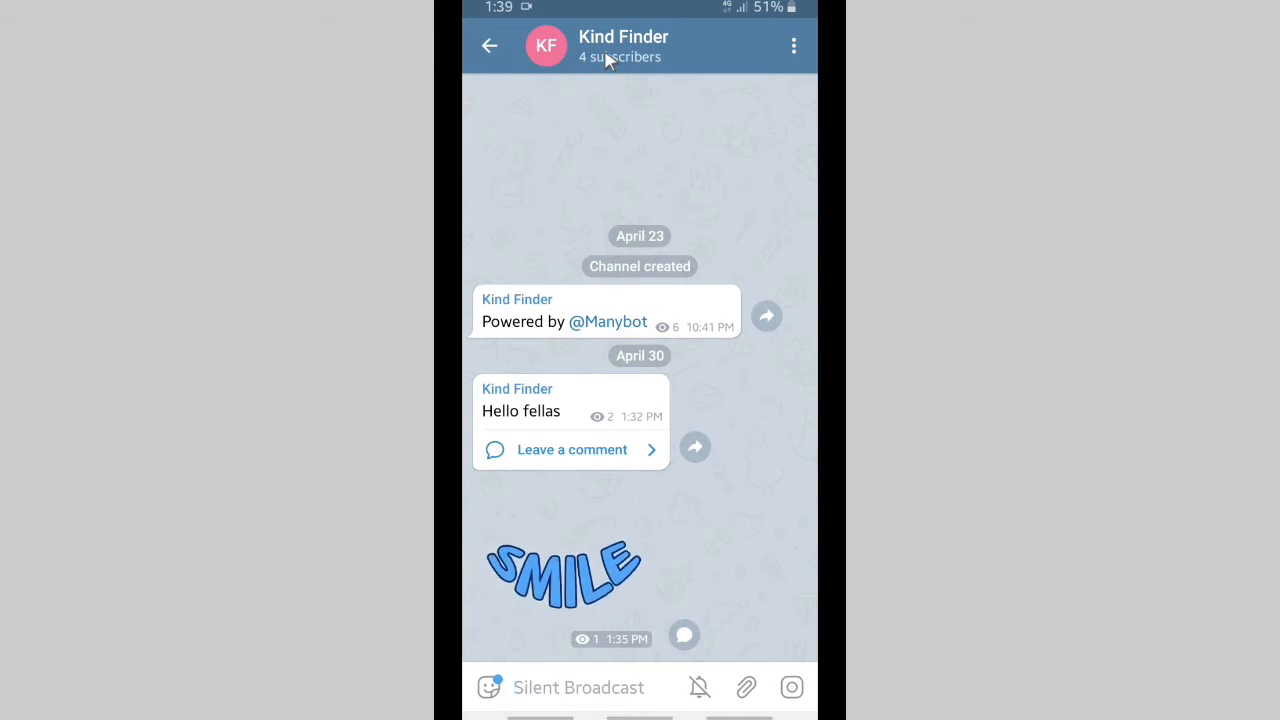
pyautogui.click(623, 40)
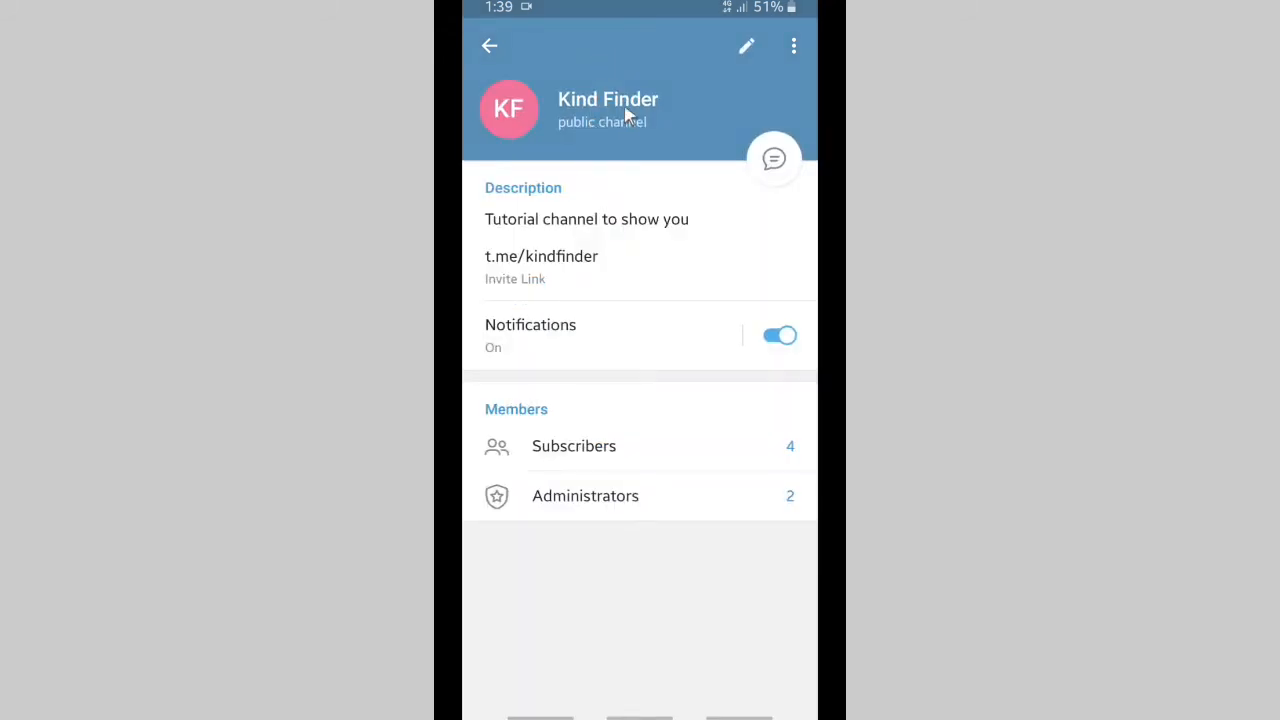
pyautogui.moveTo(536, 268)
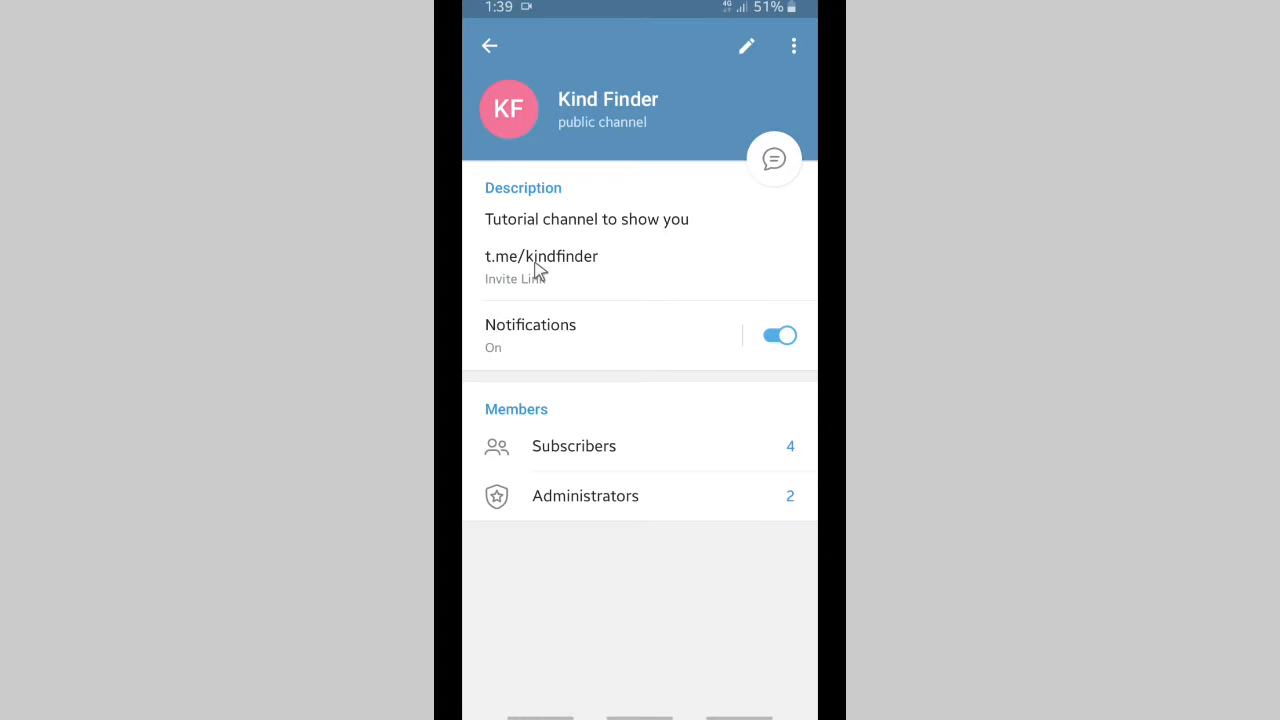
pyautogui.moveTo(561, 262)
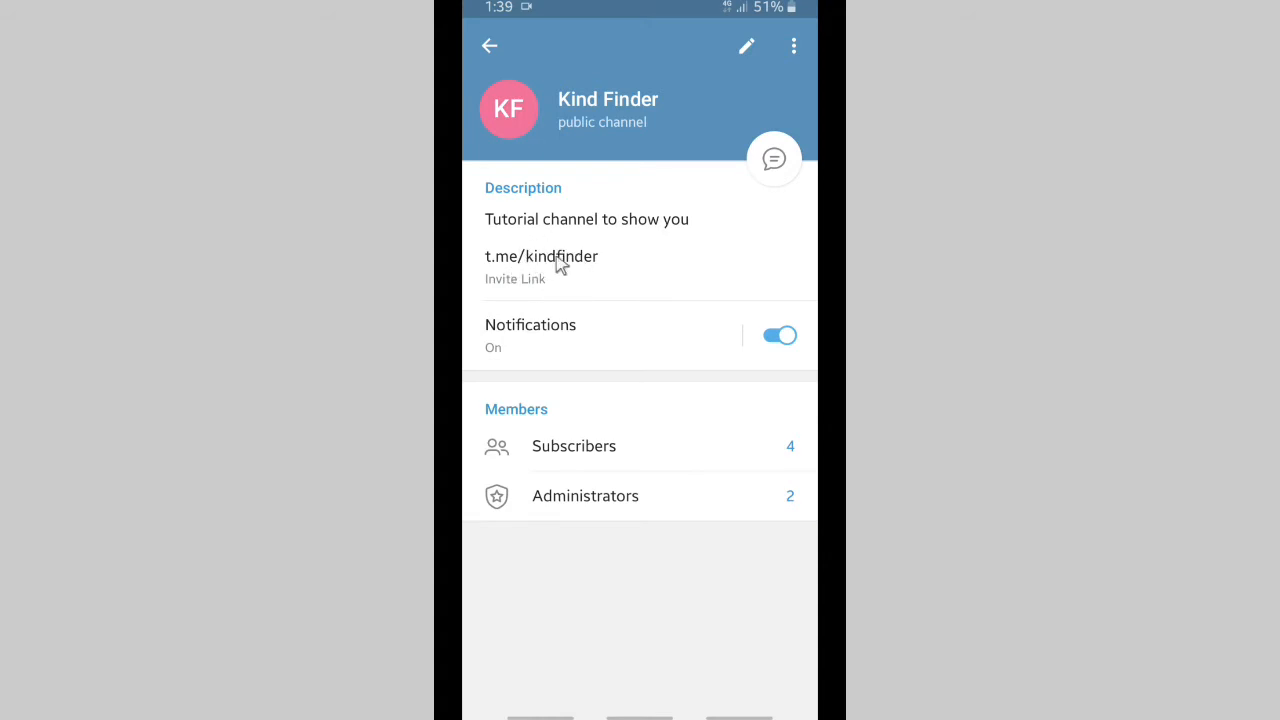
pyautogui.moveTo(530, 272)
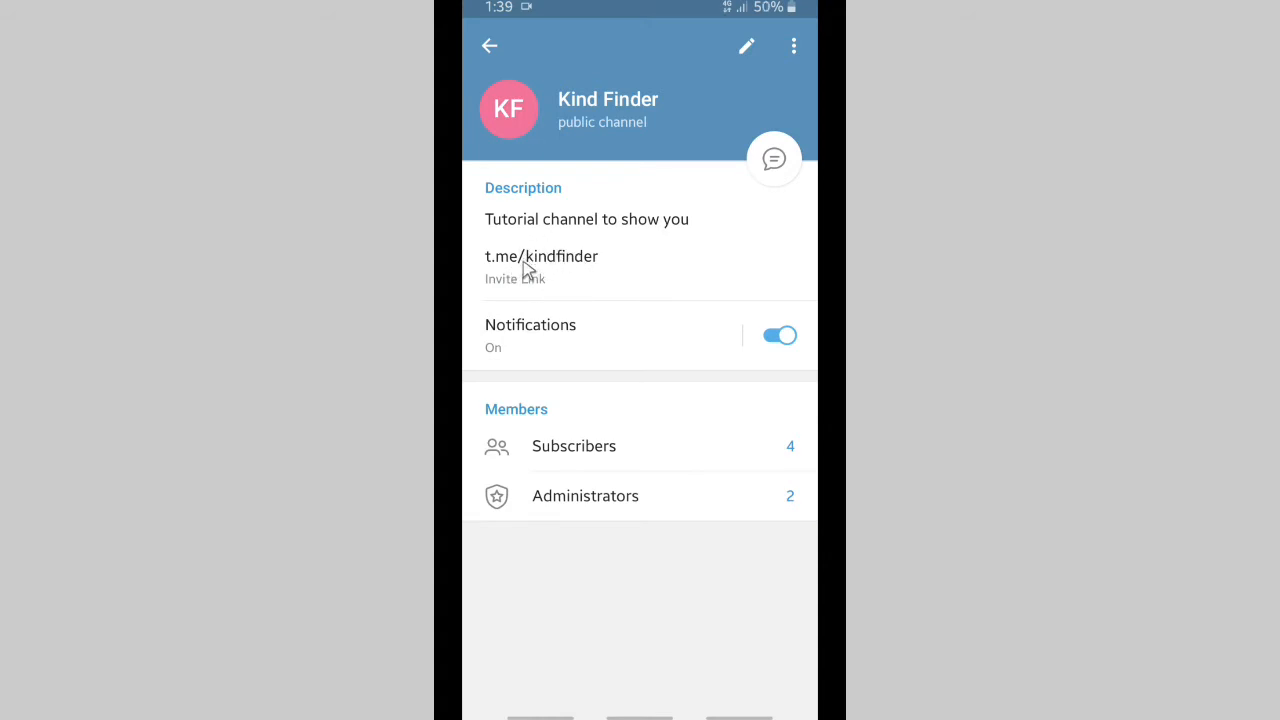
pyautogui.click(542, 256)
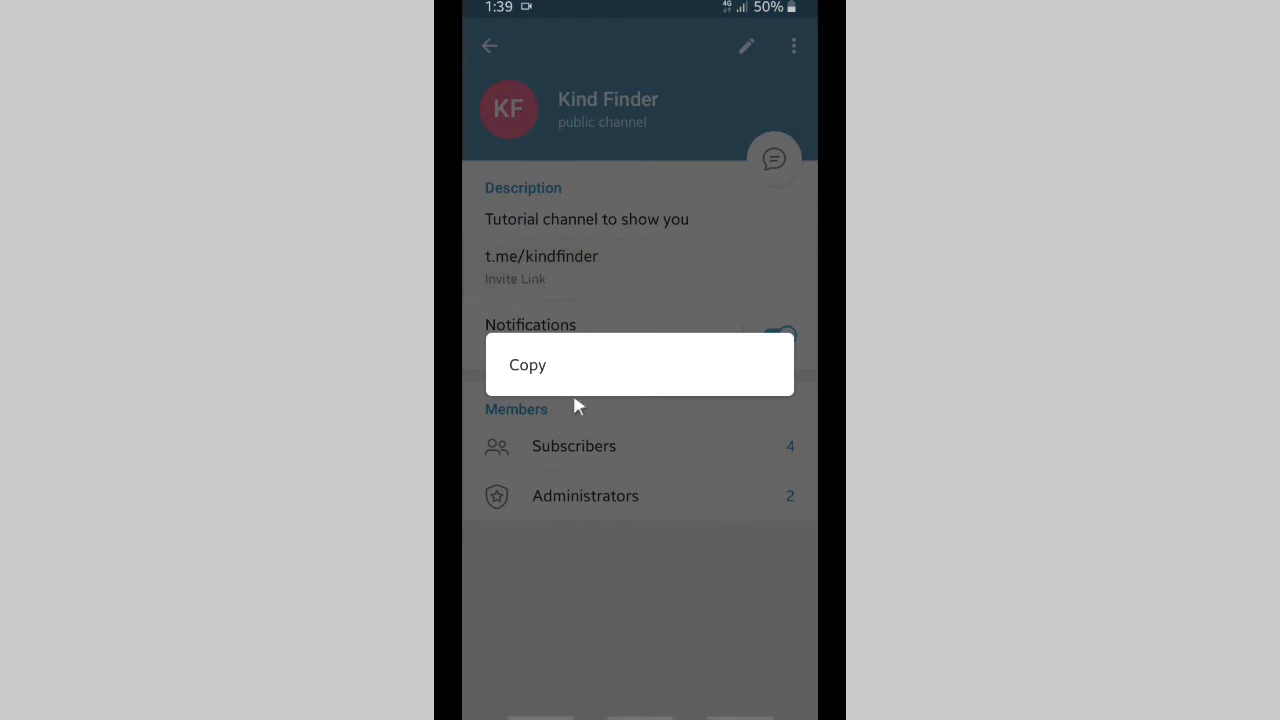
pyautogui.moveTo(527, 367)
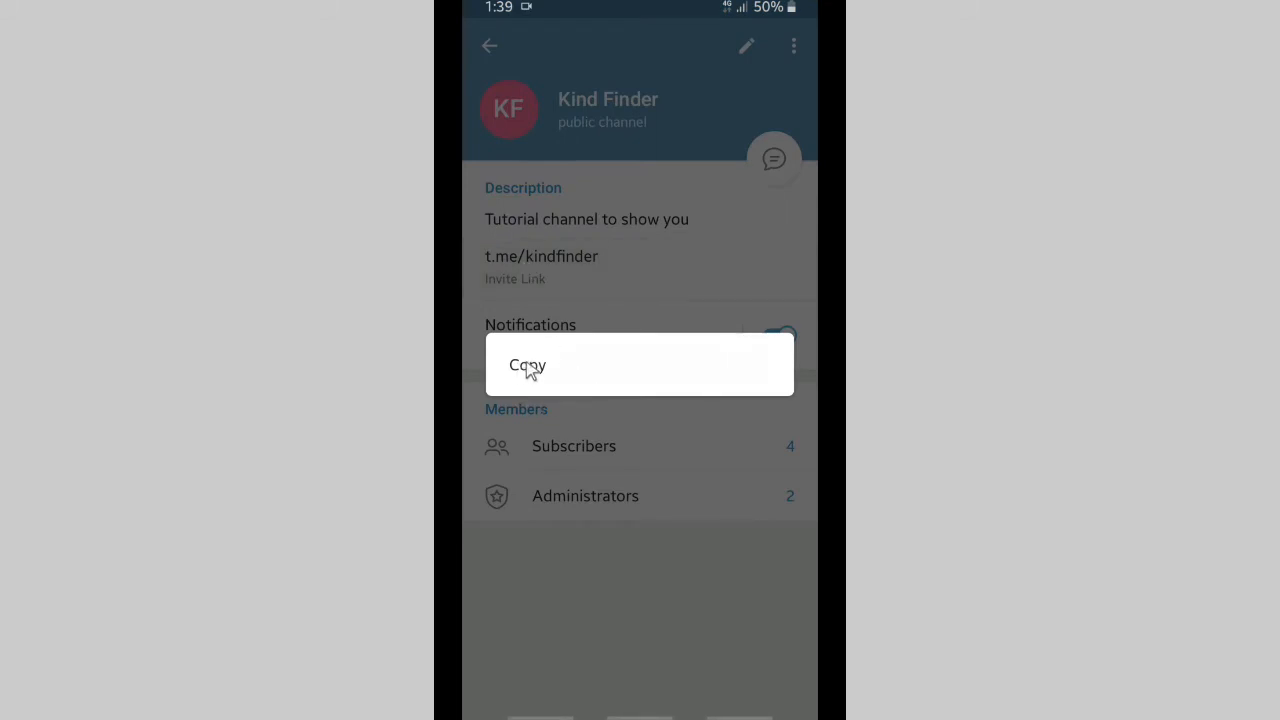
pyautogui.click(526, 365)
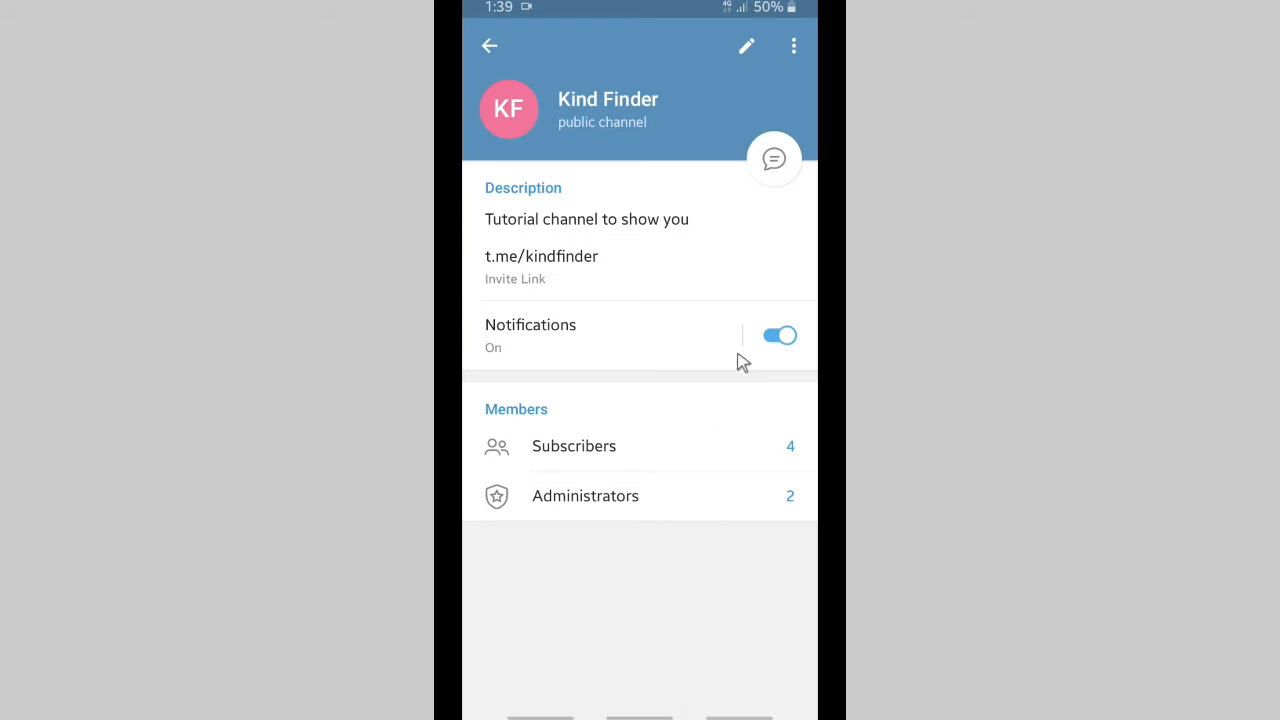
pyautogui.moveTo(748, 90)
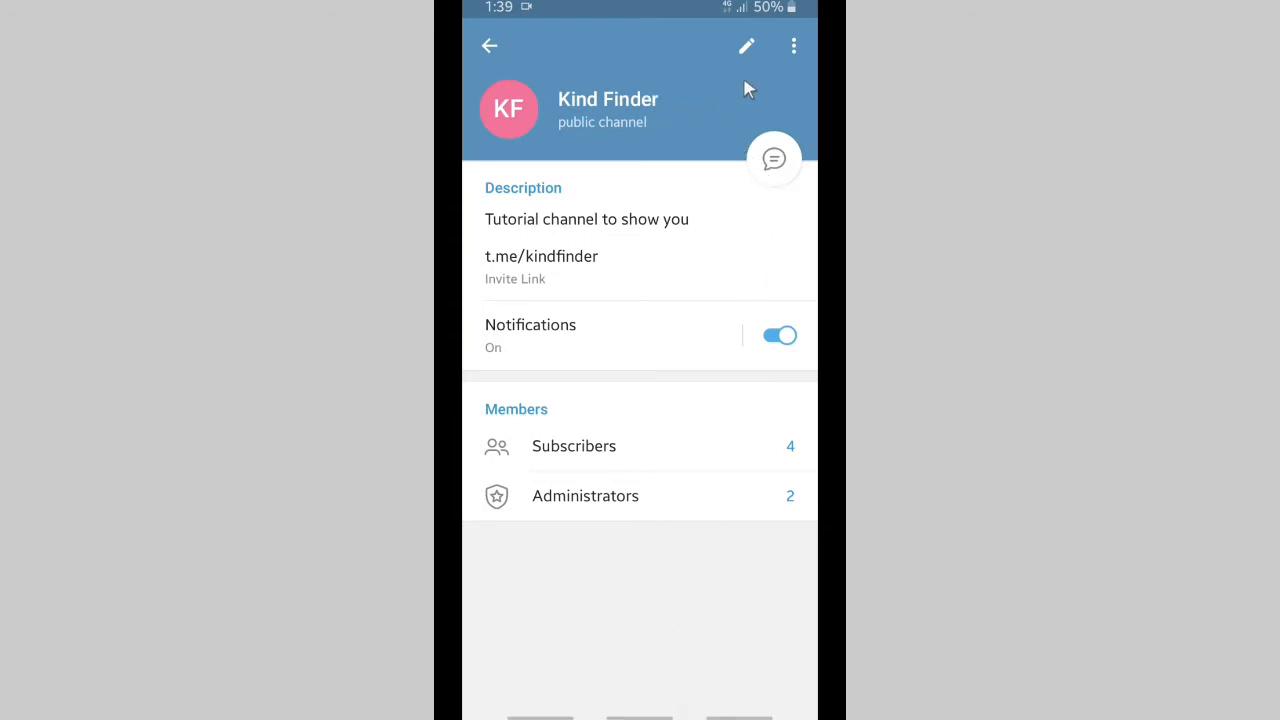
pyautogui.moveTo(788, 73)
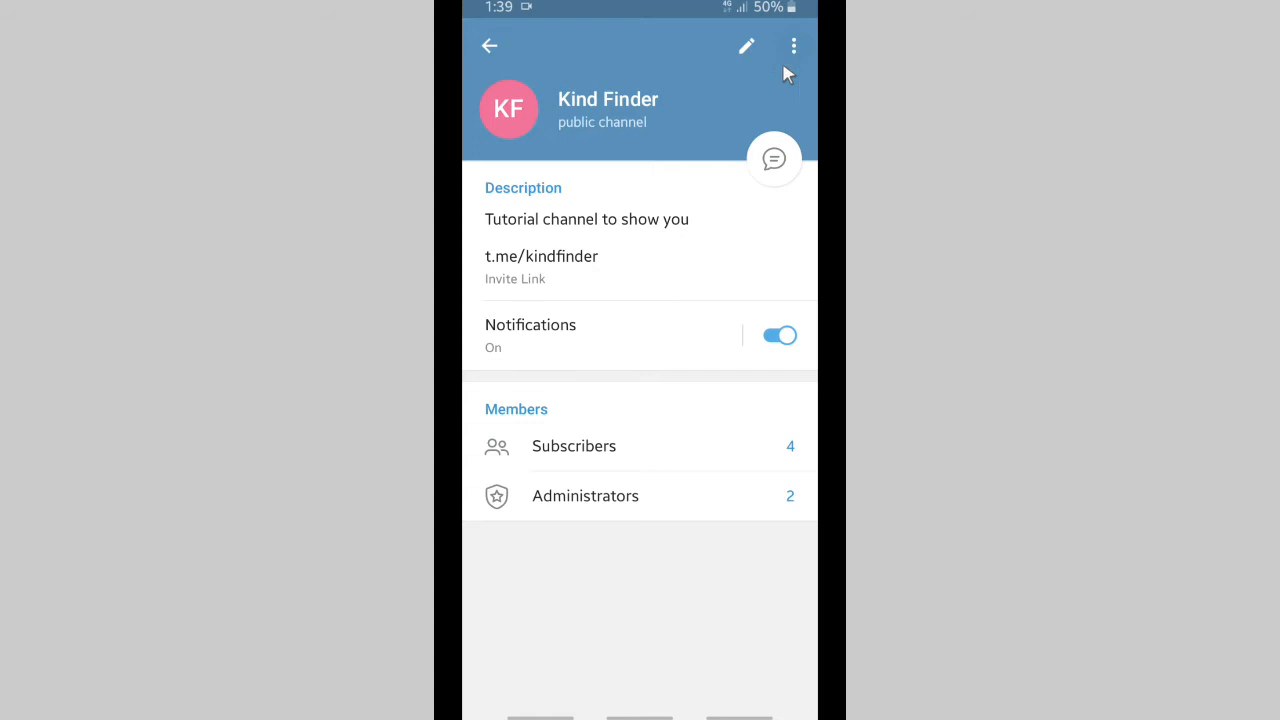
pyautogui.moveTo(800, 52)
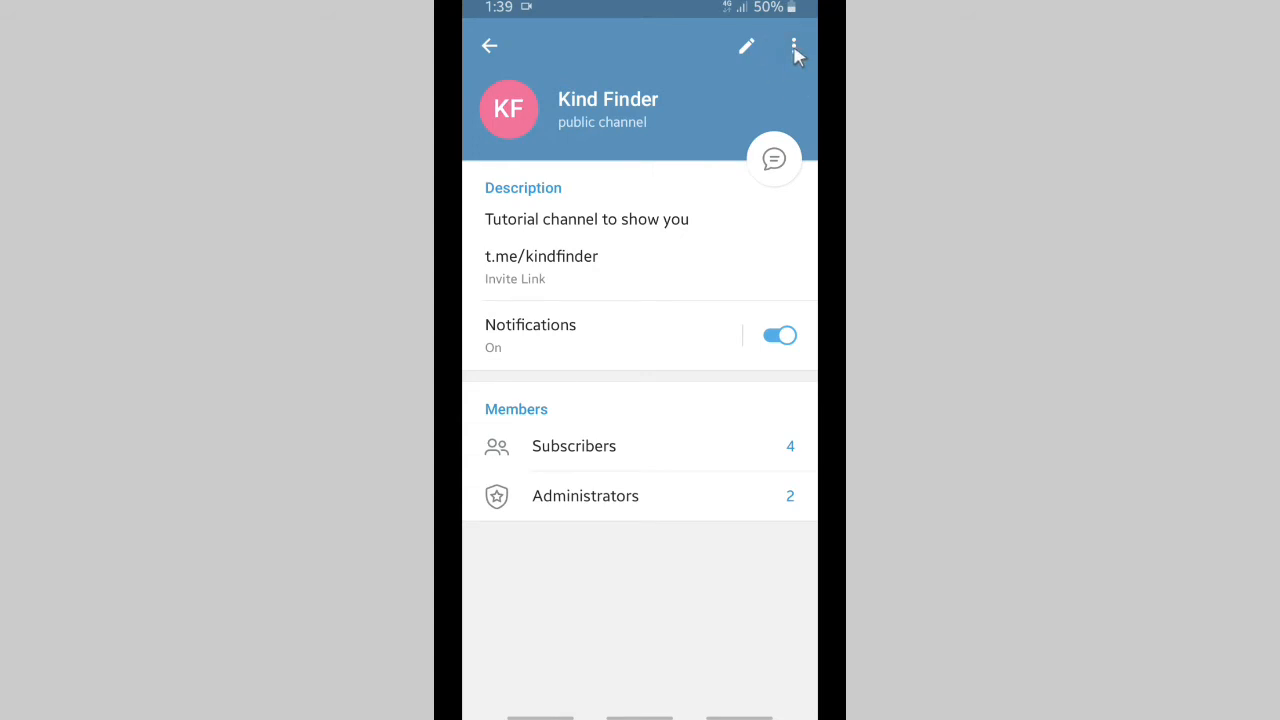
# Share the Kind Finder channel link and choose WhatsApp from the share sheet.
pyautogui.click(788, 46)
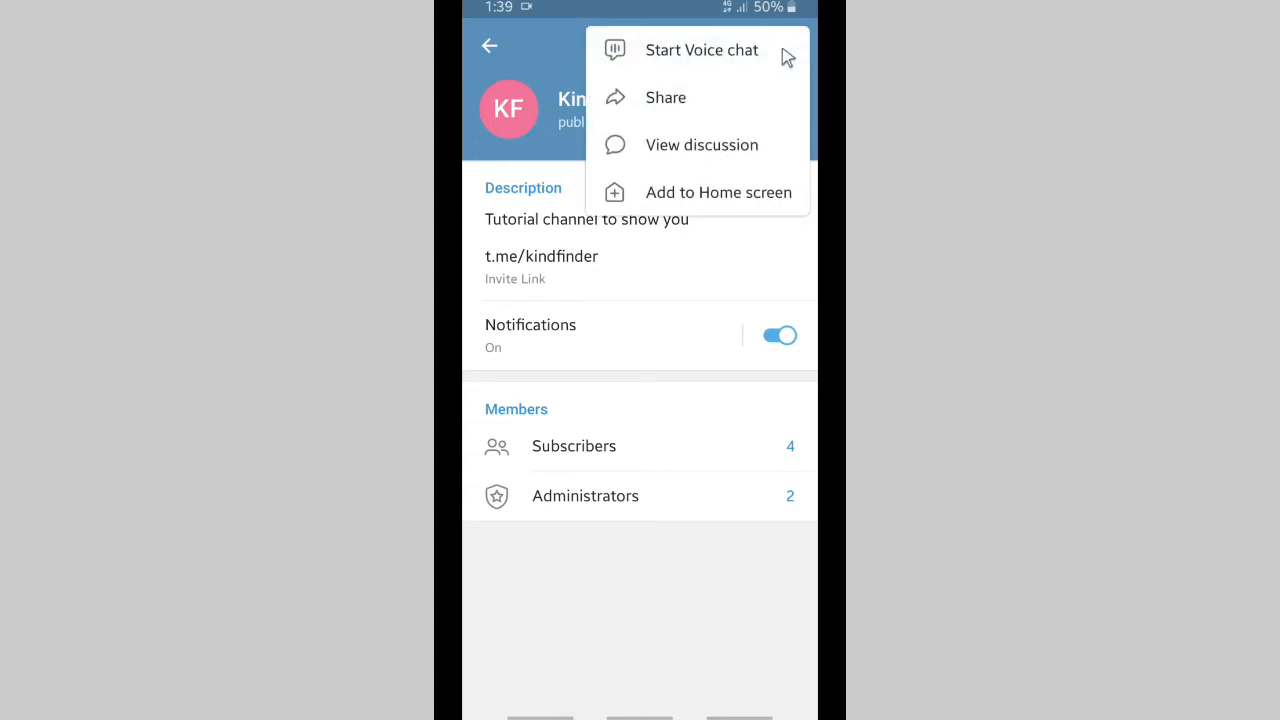
pyautogui.moveTo(681, 110)
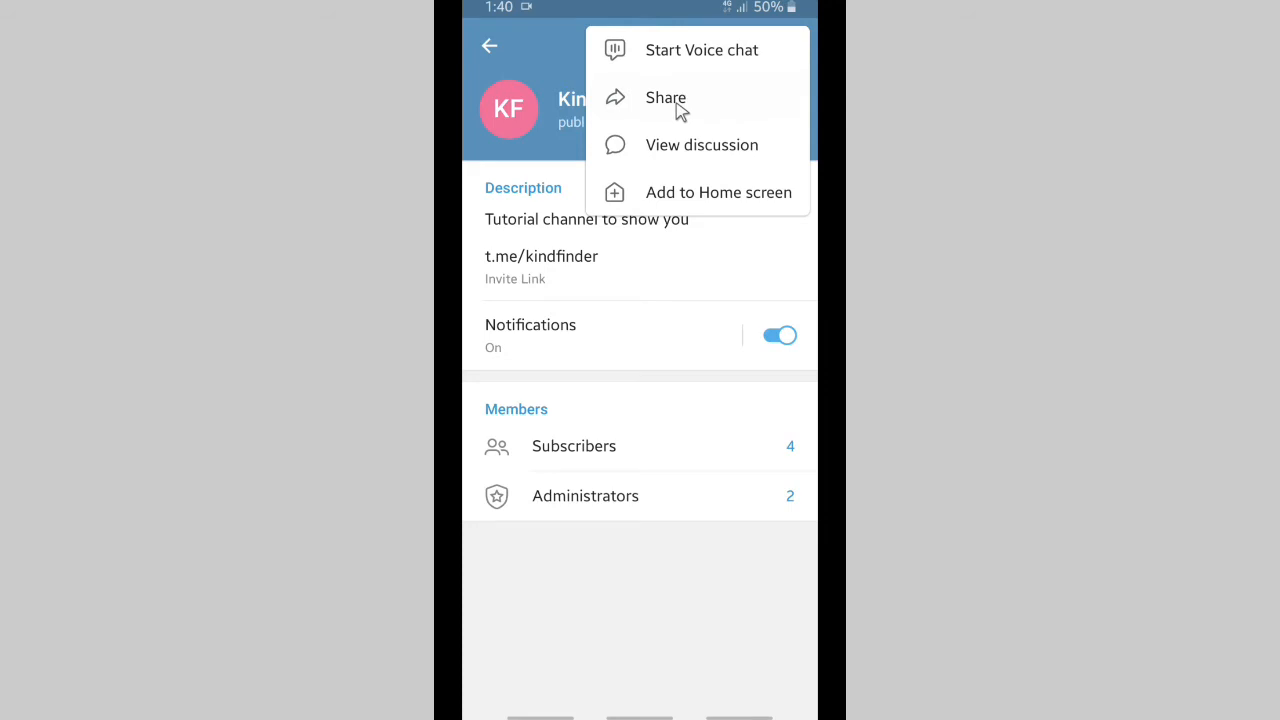
pyautogui.click(665, 98)
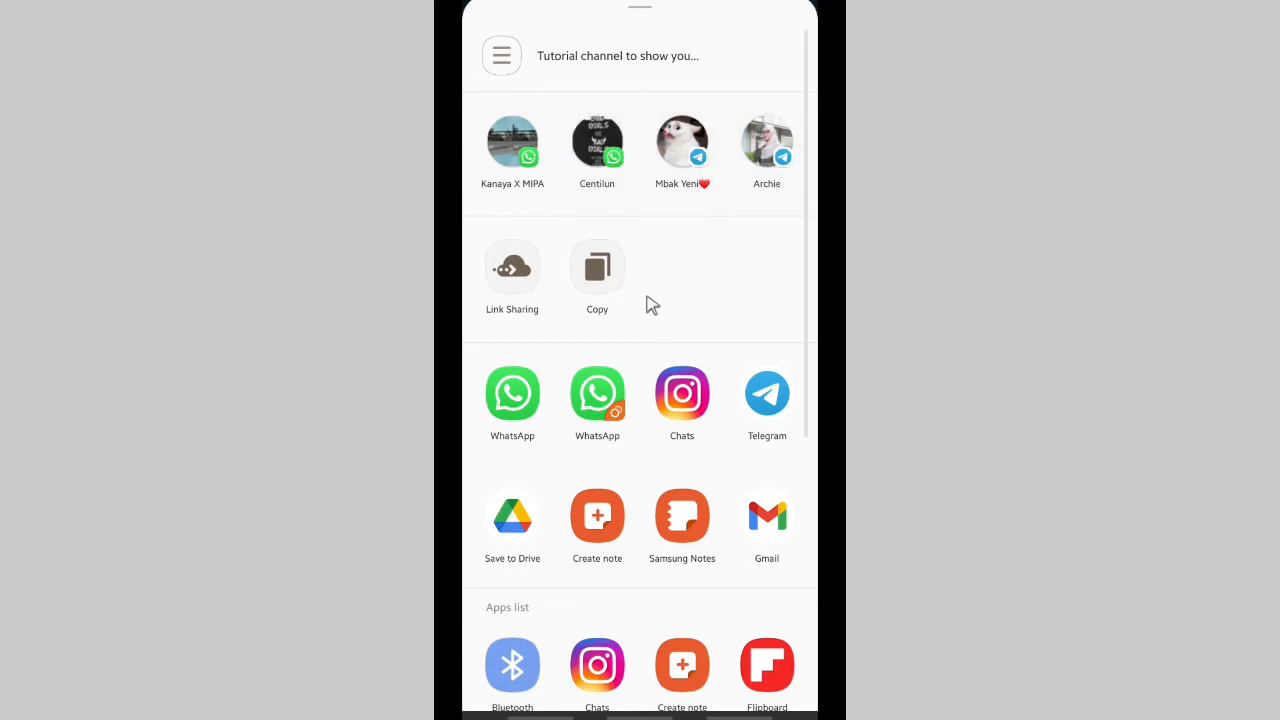
pyautogui.moveTo(692, 415)
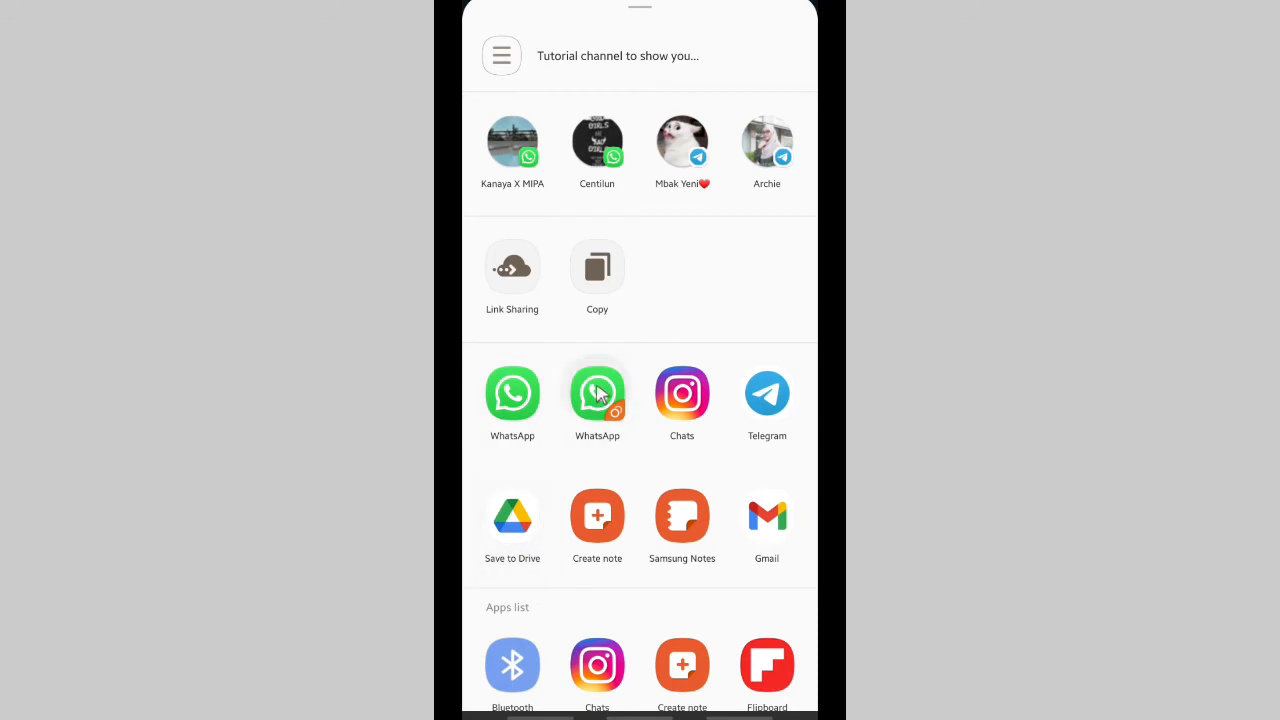
pyautogui.click(597, 390)
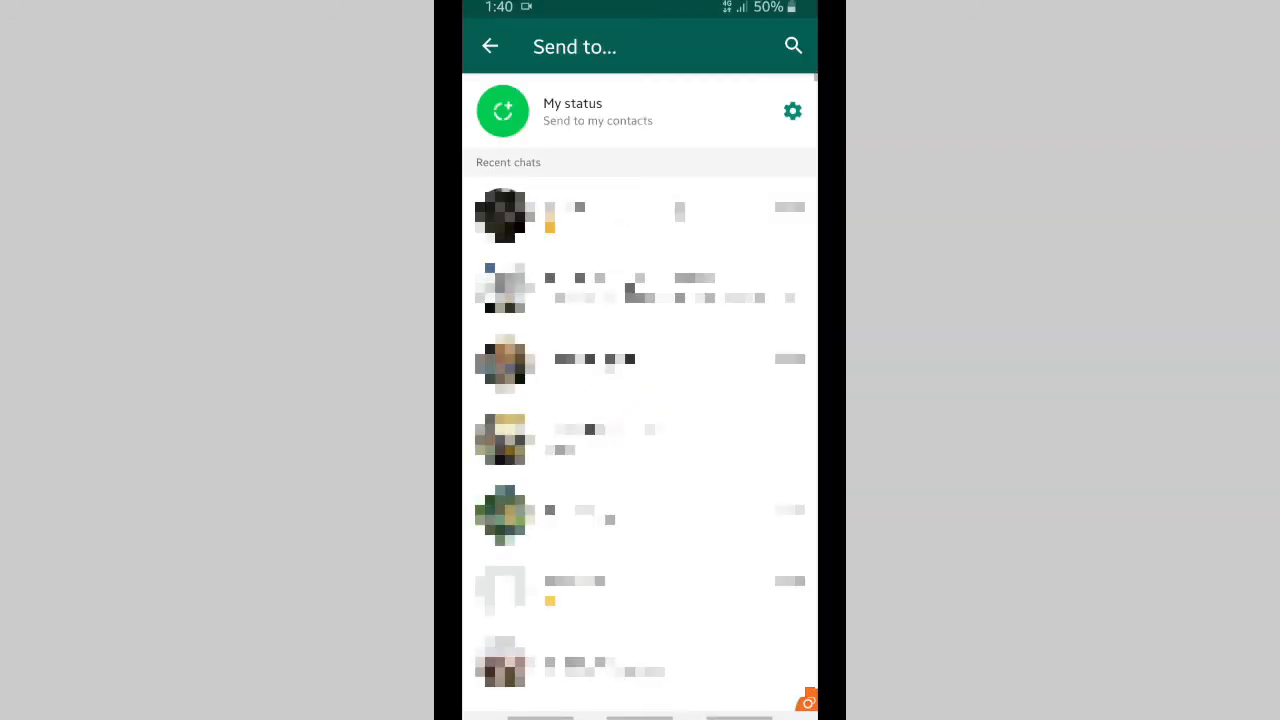
# Send the t.me/kindfinder link to Kazzam's chat, then tap the sent link.
pyautogui.scroll(-3)
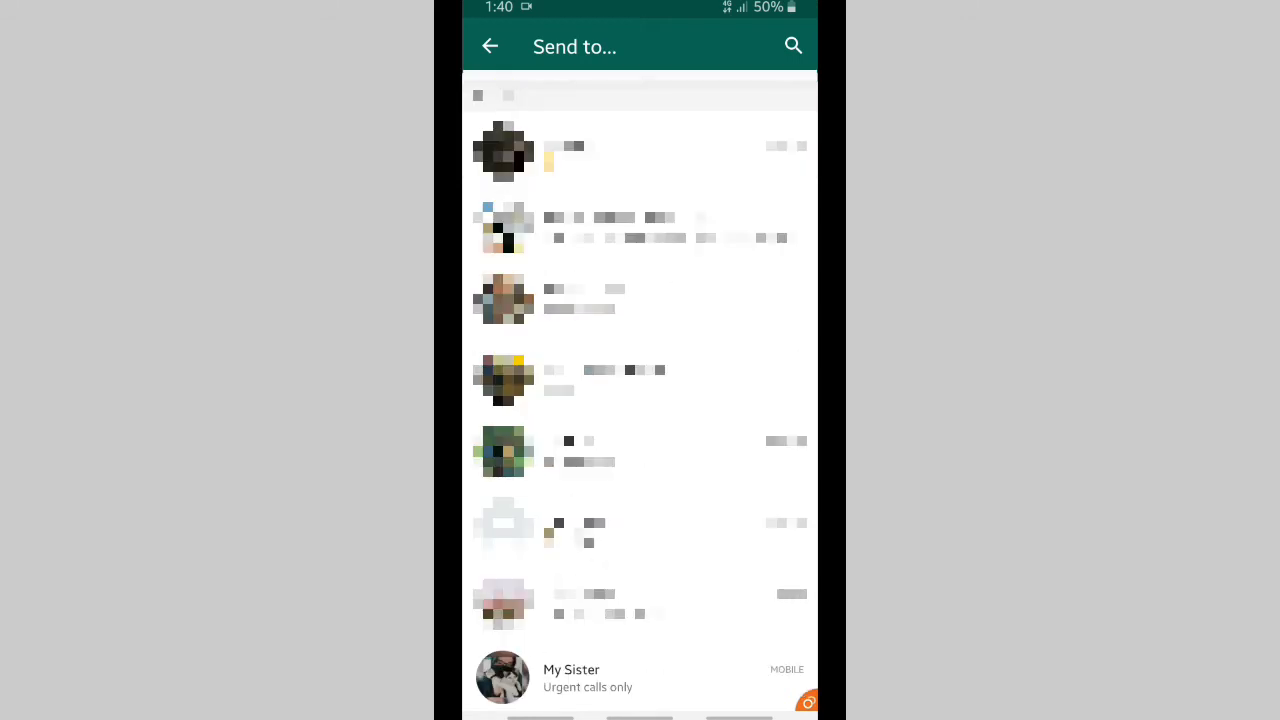
pyautogui.scroll(-3)
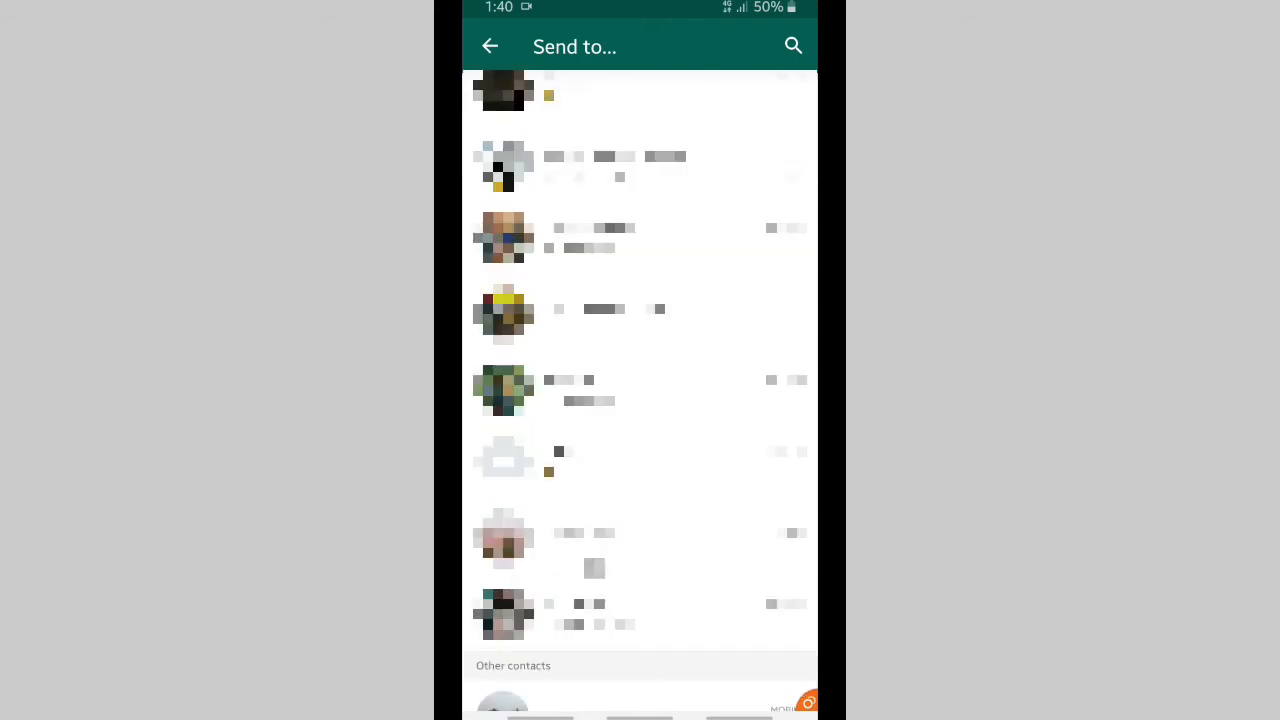
pyautogui.scroll(-3)
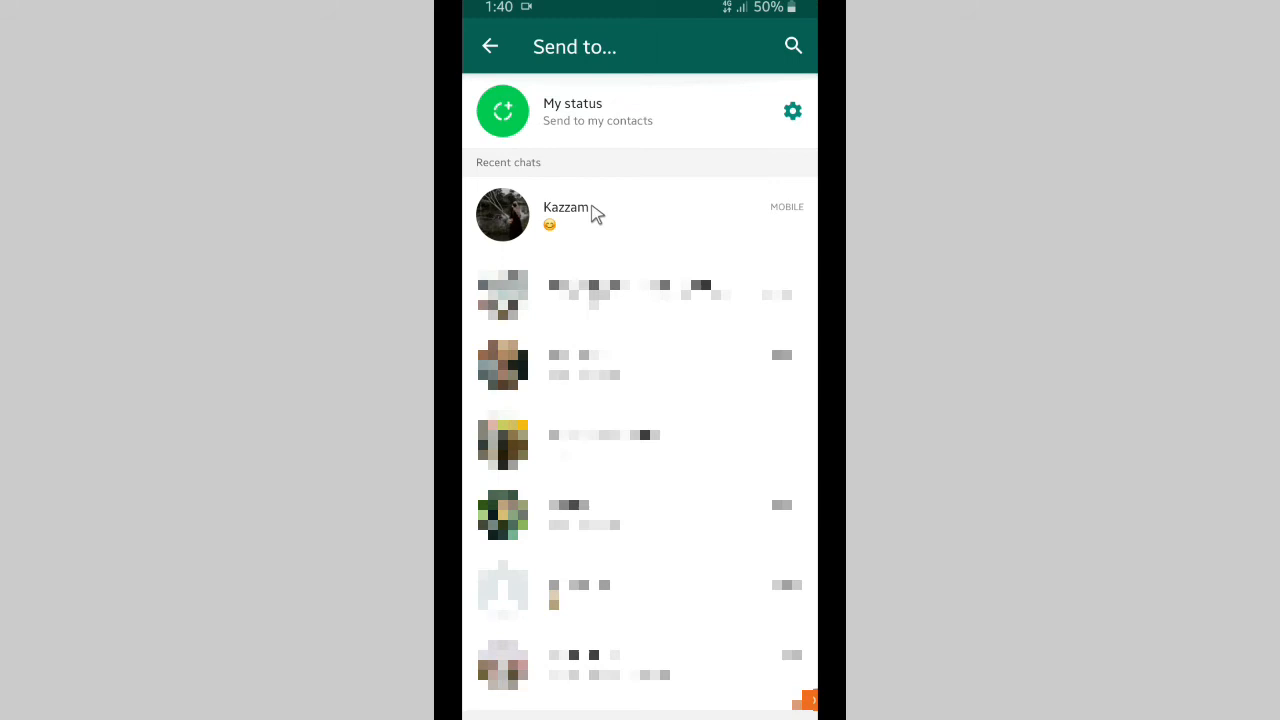
pyautogui.click(585, 214)
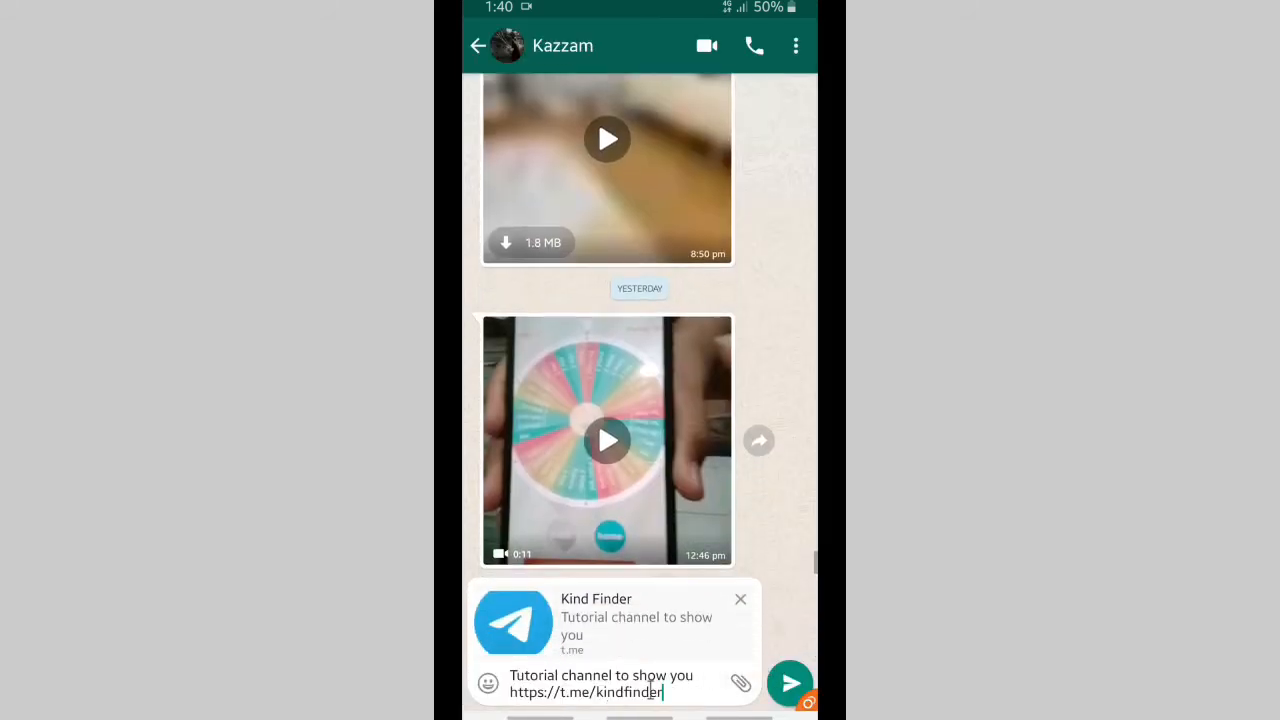
pyautogui.click(789, 683)
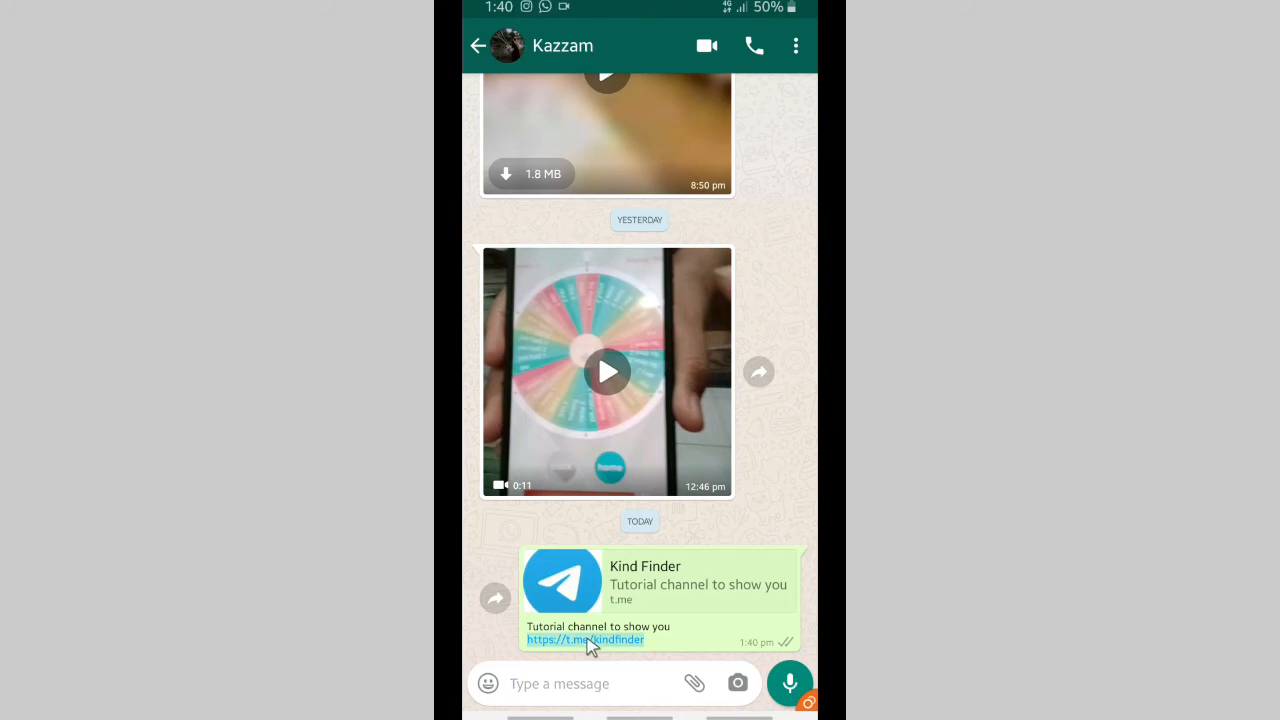
pyautogui.click(585, 639)
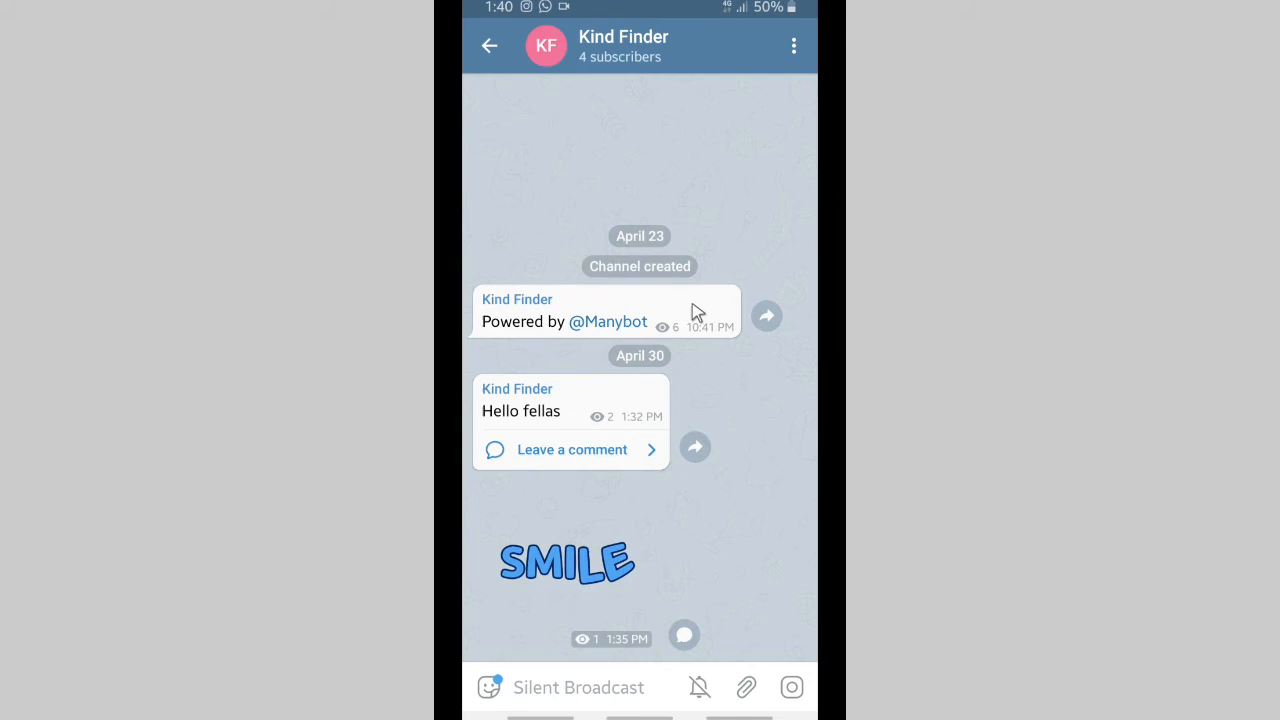
pyautogui.moveTo(643, 187)
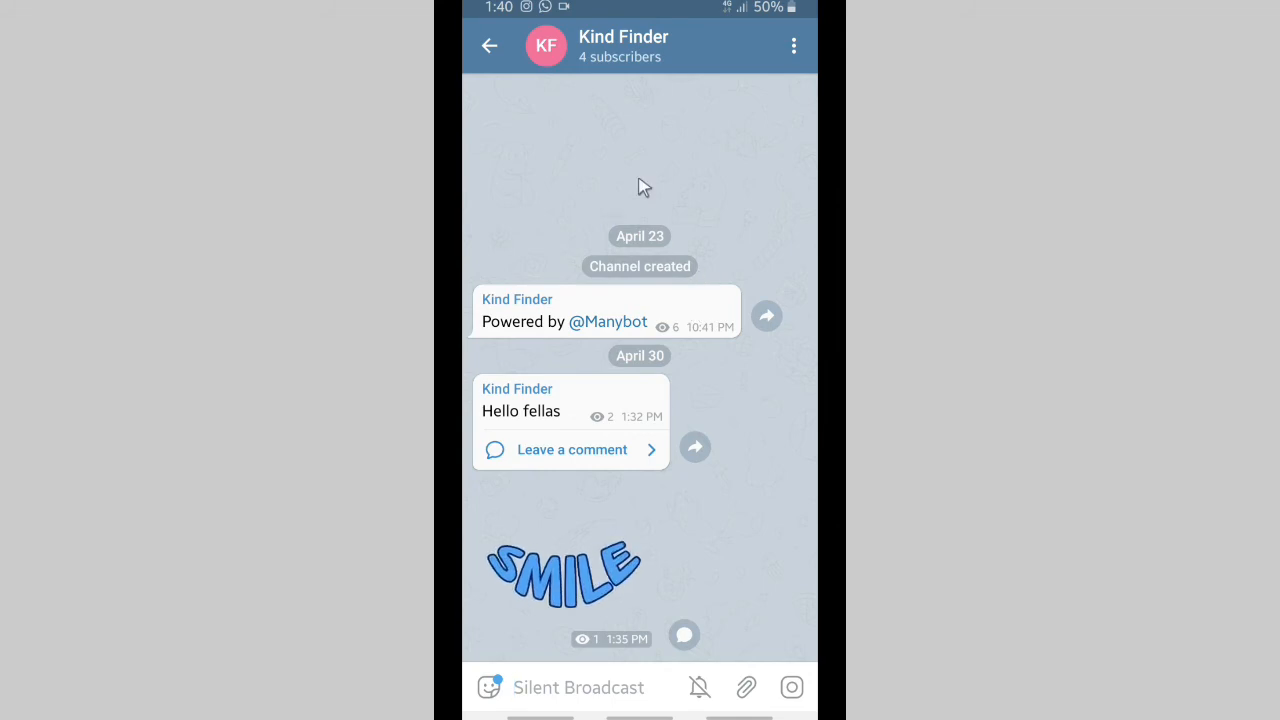
# Go back from the Kind Finder channel to Kazzam's WhatsApp chat, then to the home screen.
pyautogui.click(622, 45)
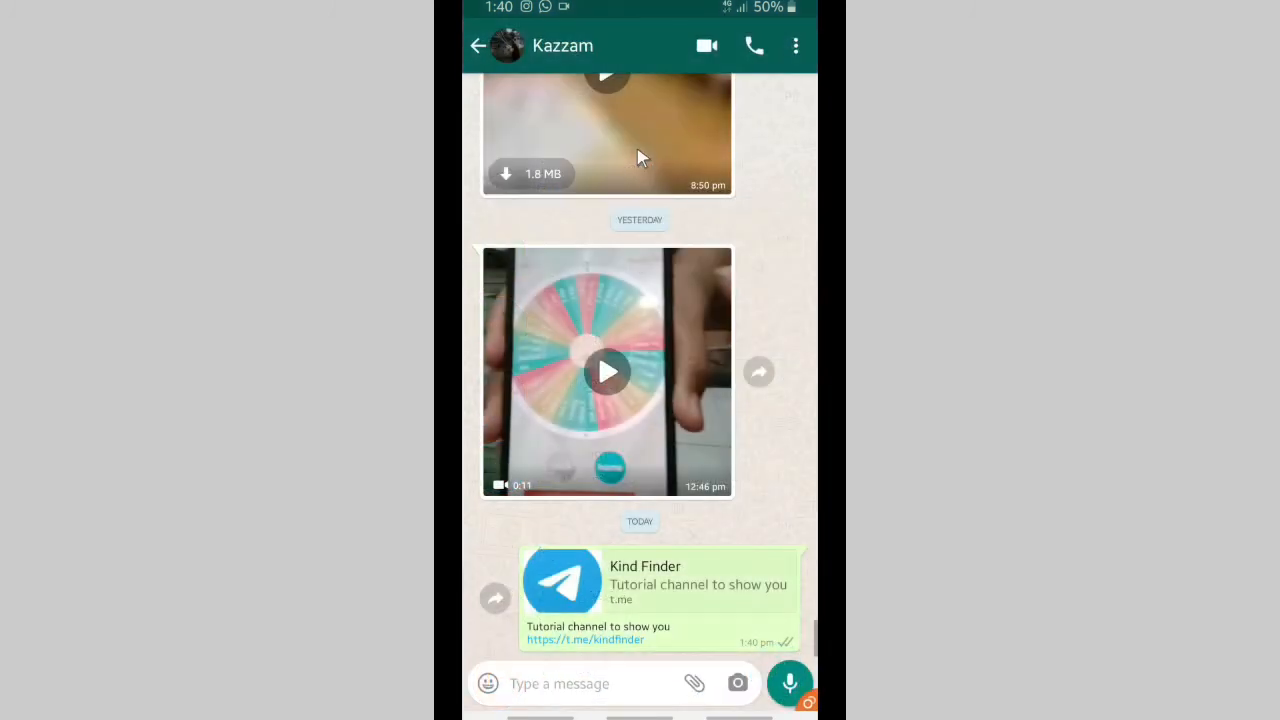
pyautogui.press('HOME')
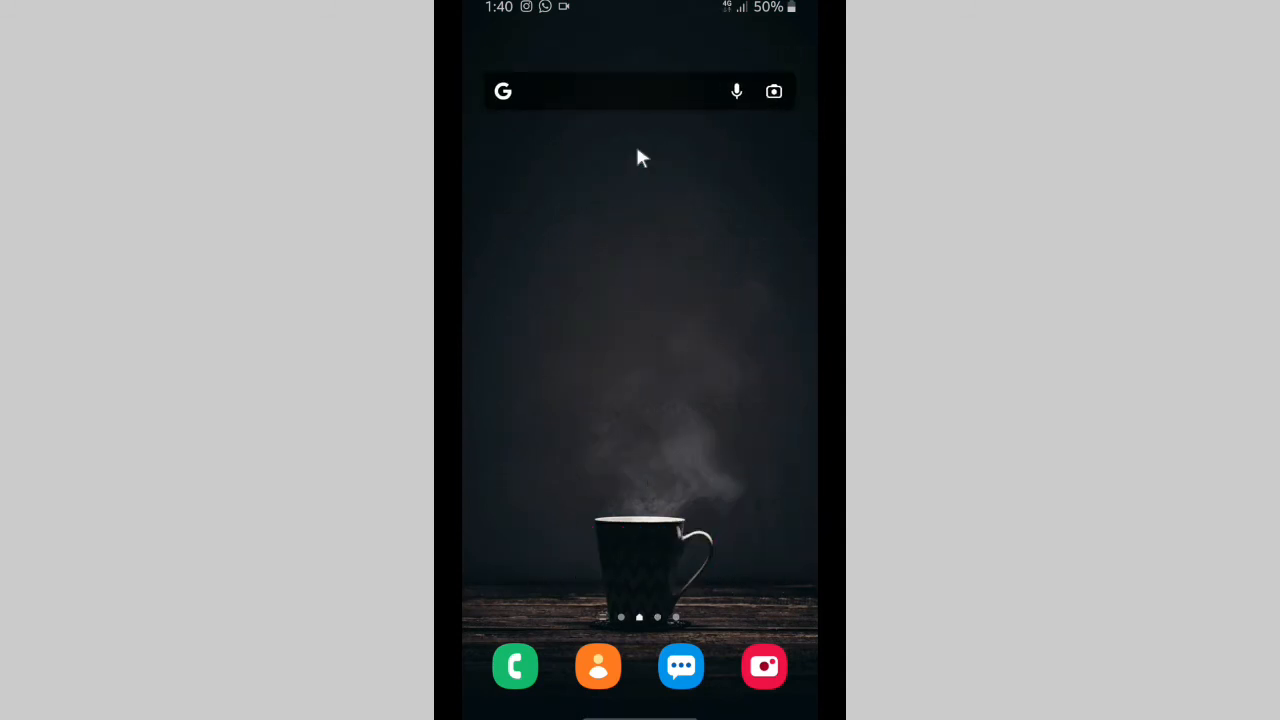
pyautogui.moveTo(665, 170)
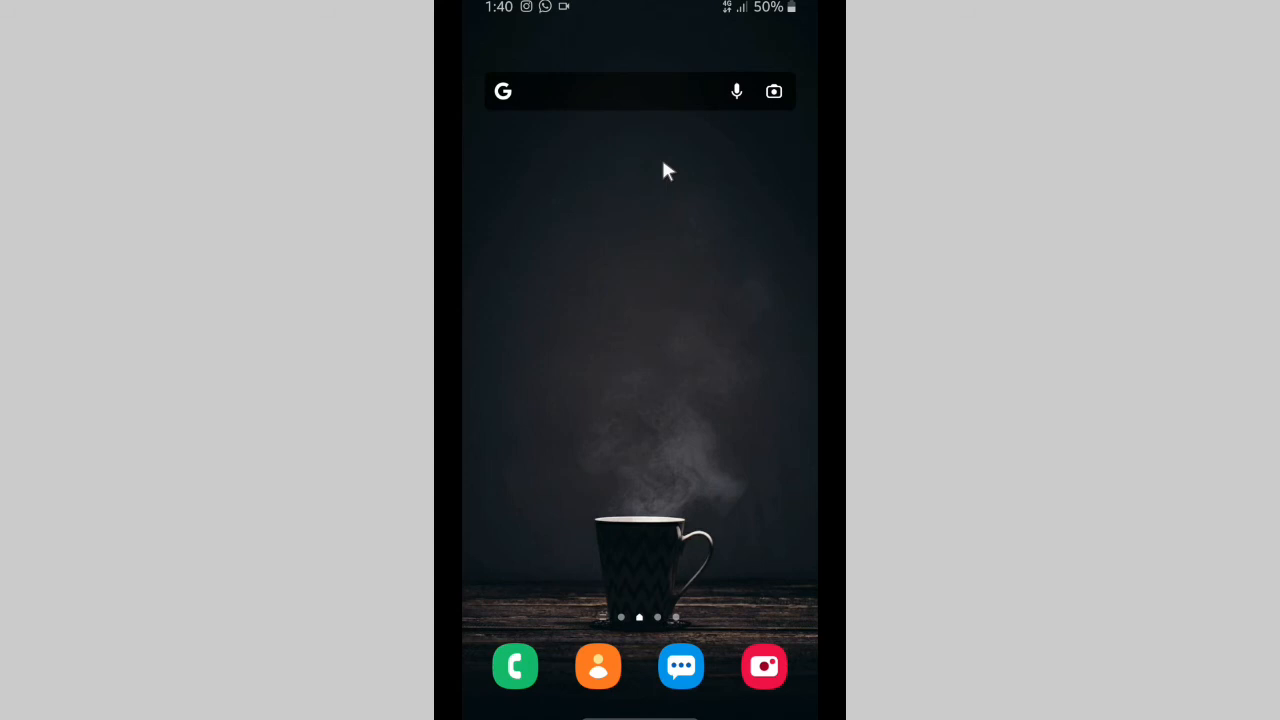
pyautogui.moveTo(805, 15)
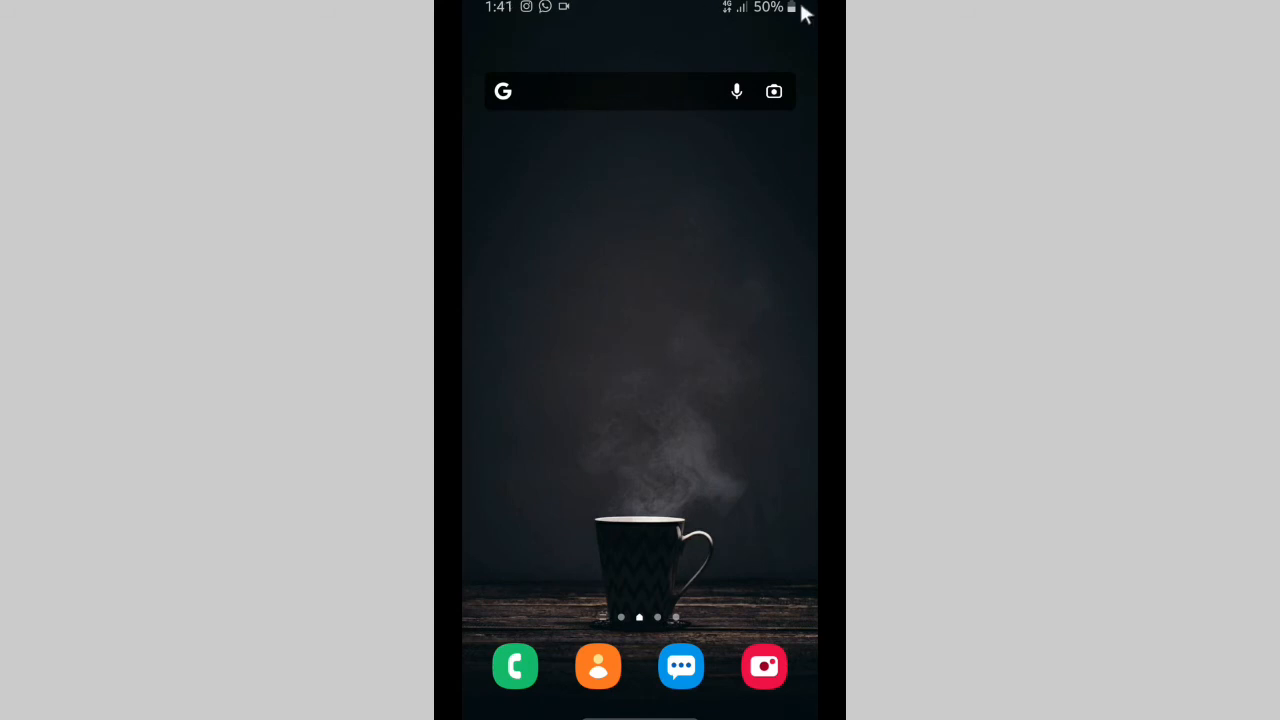